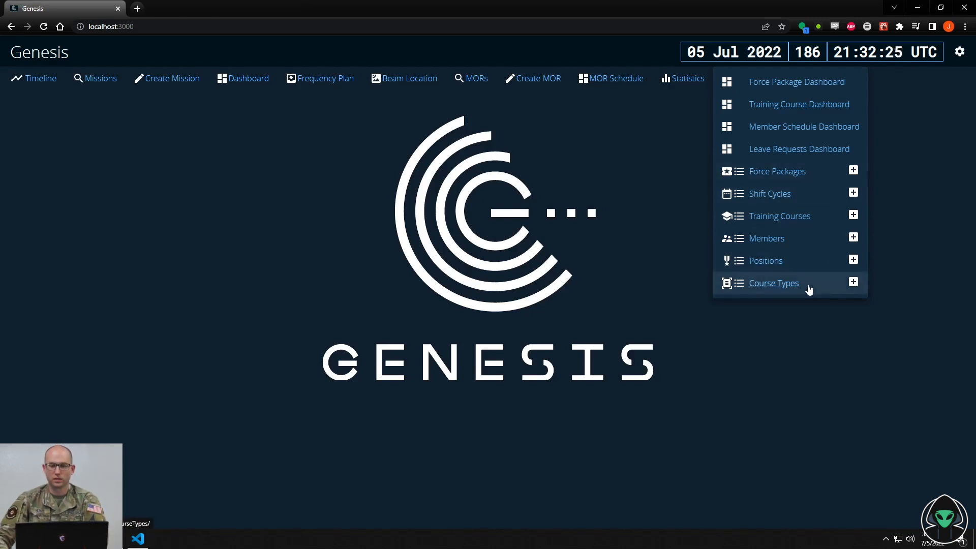
Show the Training Course Types list with its seven active course types
left_click(774, 282)
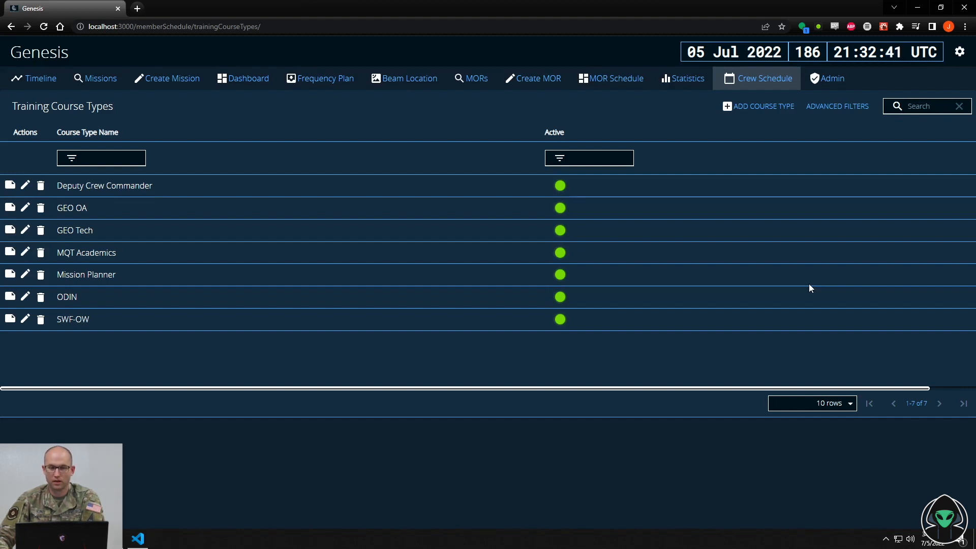
mouse_move(771, 84)
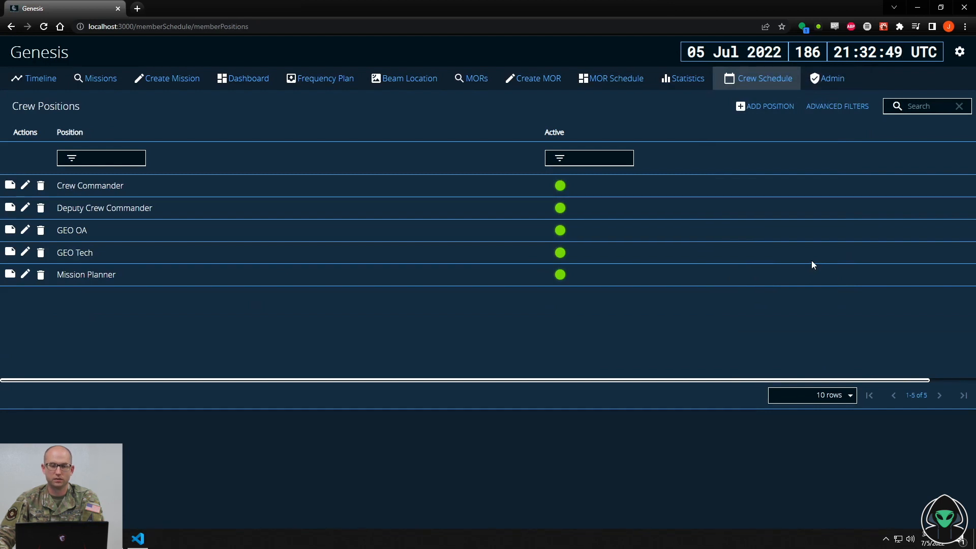
Start a new crew position, reaching the blank Create Member Position form
left_click(765, 106)
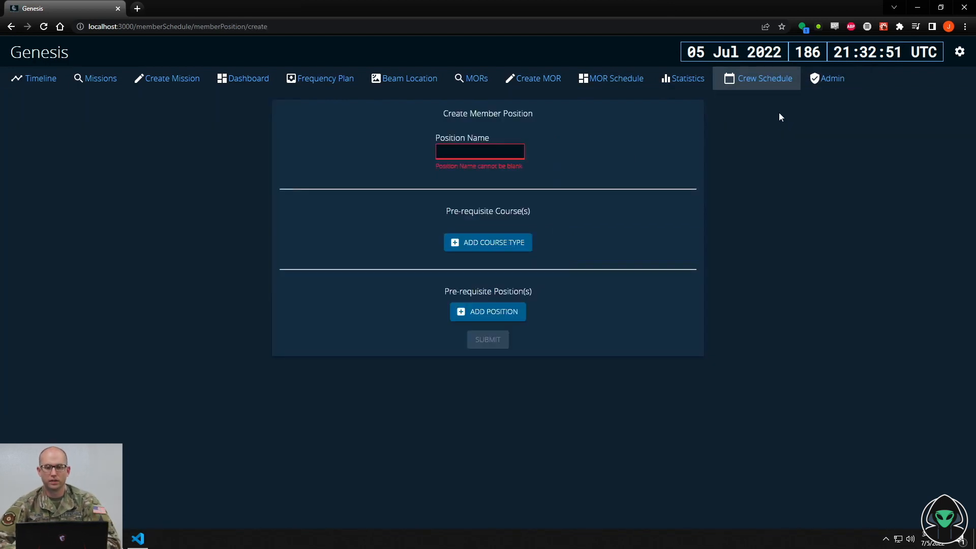
mouse_move(779, 132)
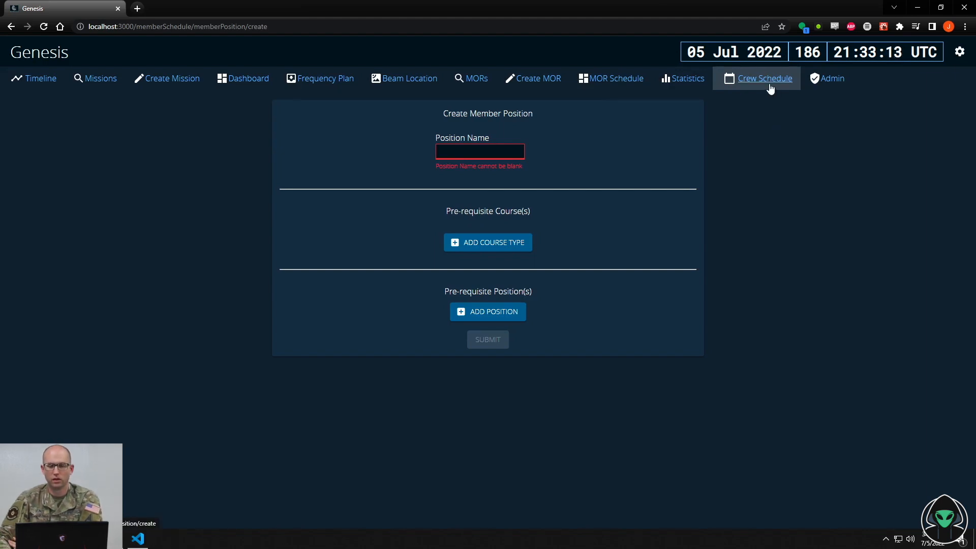
left_click(764, 78)
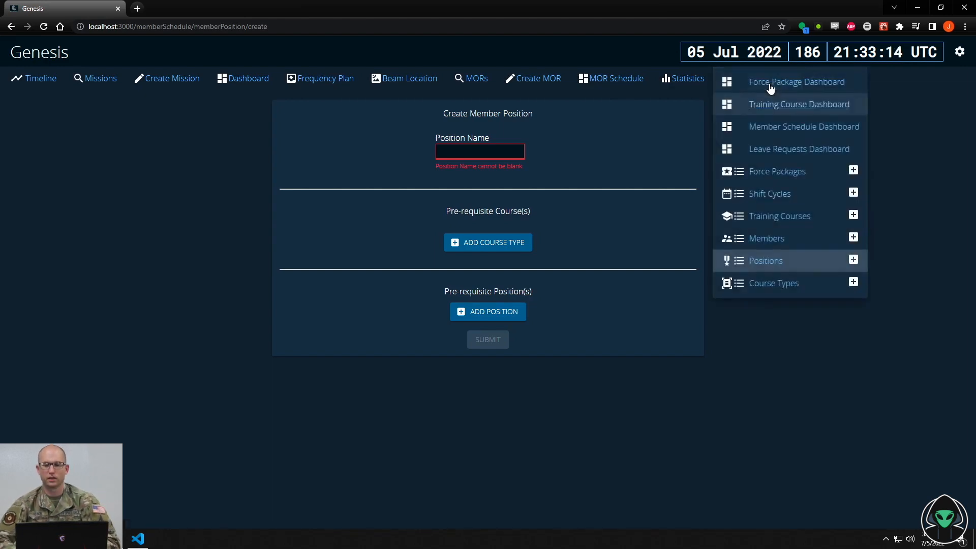
Go to the Members roster showing ranks, names and qualification dots
left_click(766, 238)
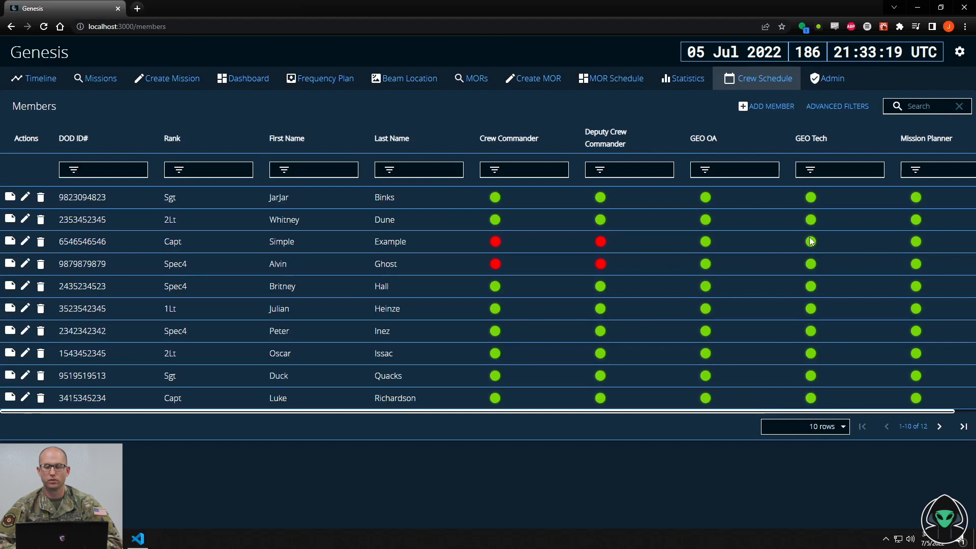
mouse_move(567, 365)
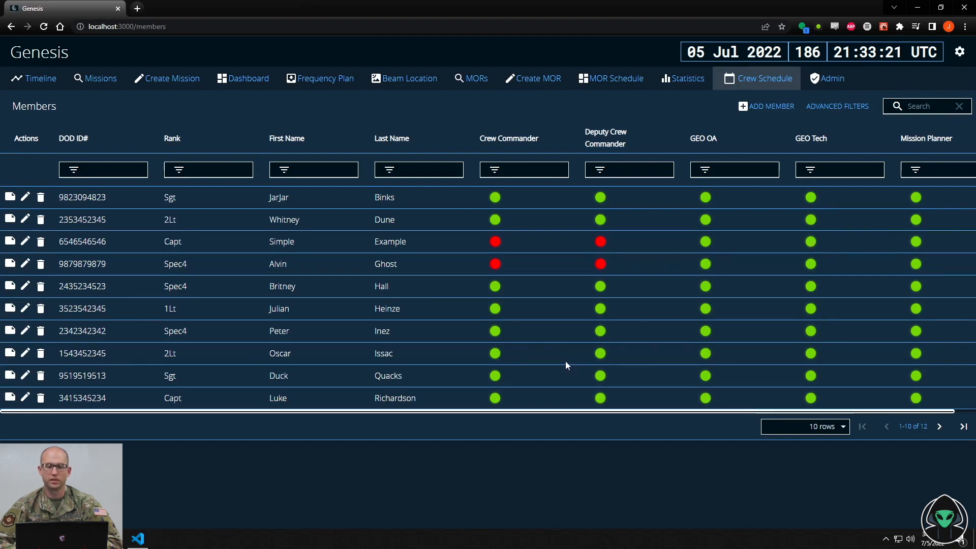
mouse_move(874, 498)
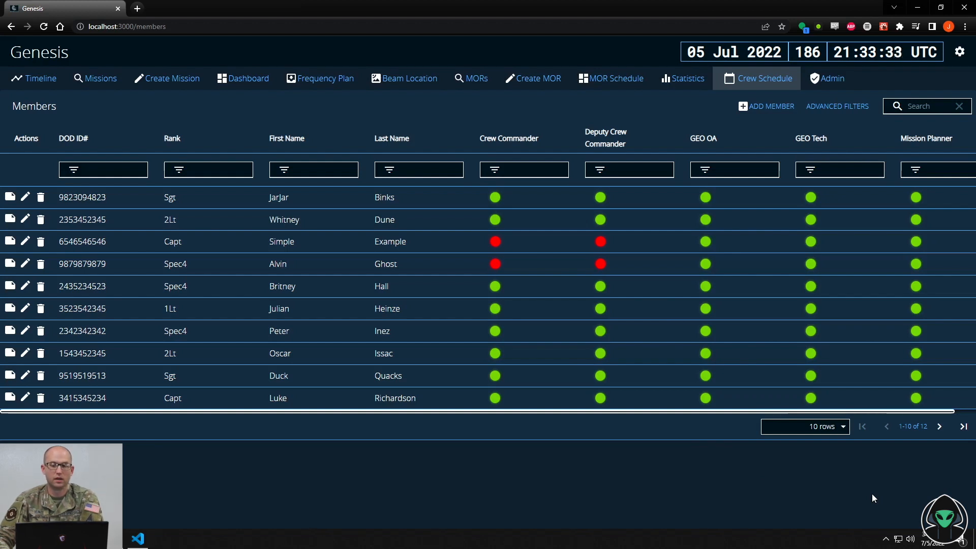
mouse_move(770, 114)
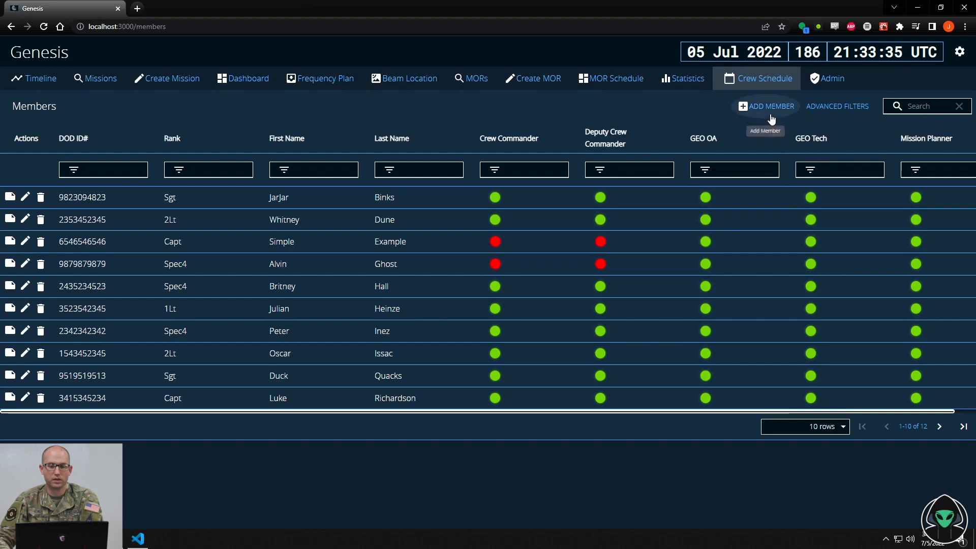
Review the Create Member form, then show the Training Courses list of eighteen active courses
left_click(766, 106)
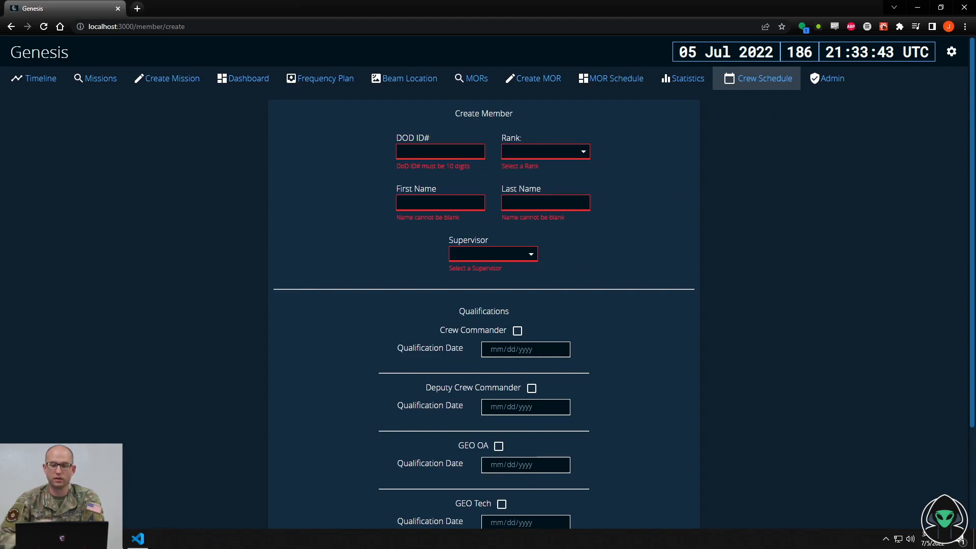
scroll("down", 3)
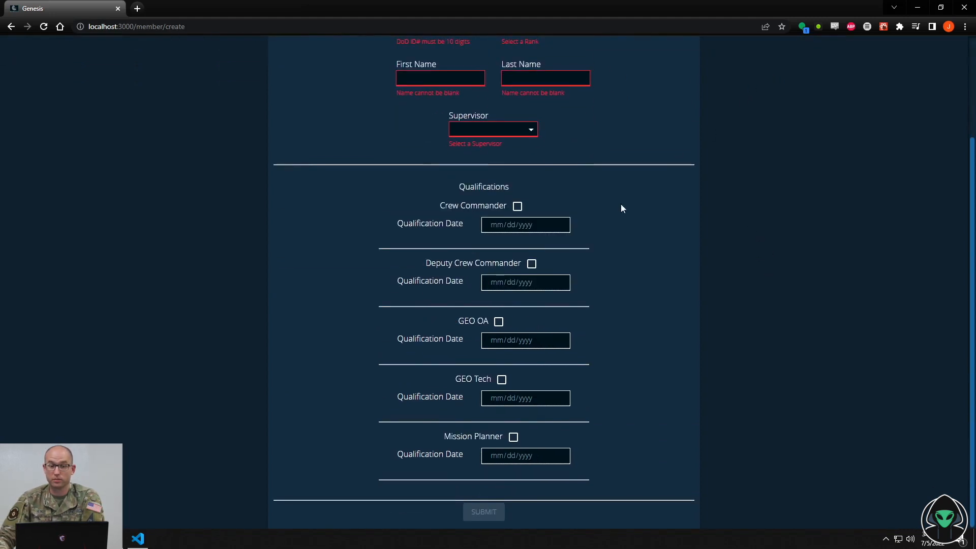
mouse_move(573, 195)
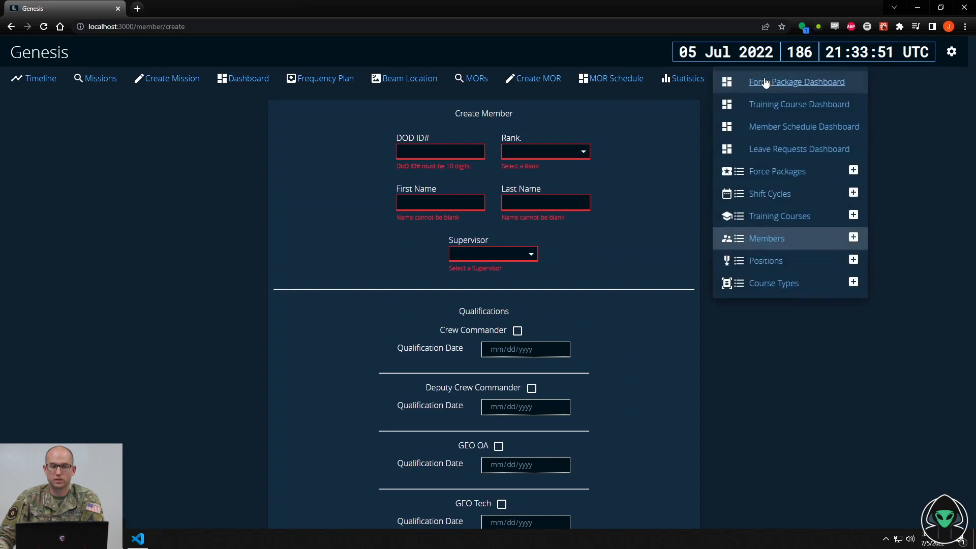
left_click(779, 216)
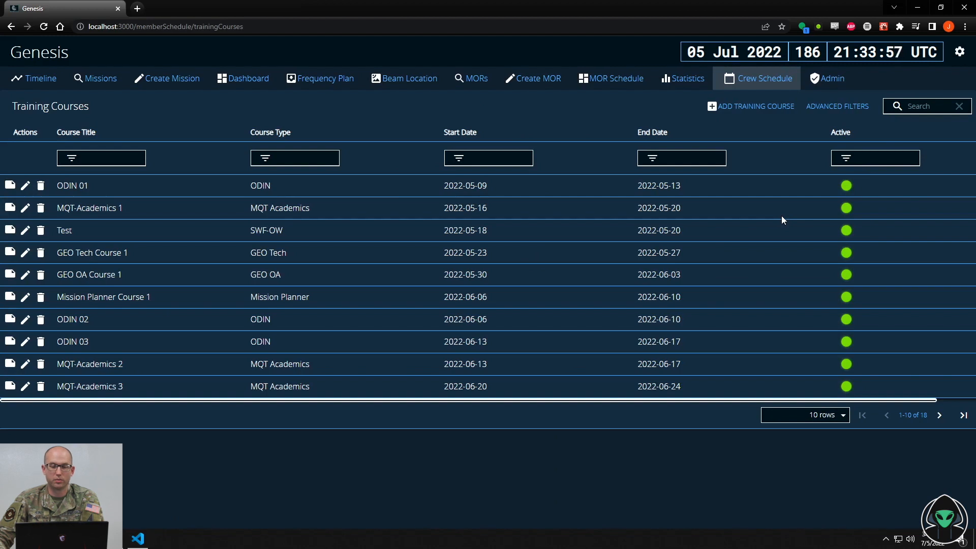
Start a new training course with ODIN and MQT Academics as prerequisite courses
left_click(755, 106)
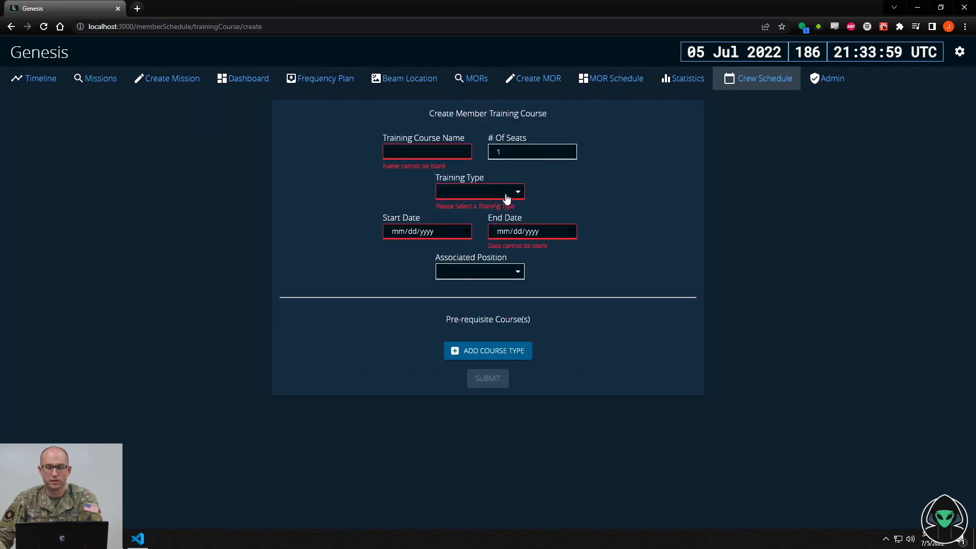
left_click(480, 191)
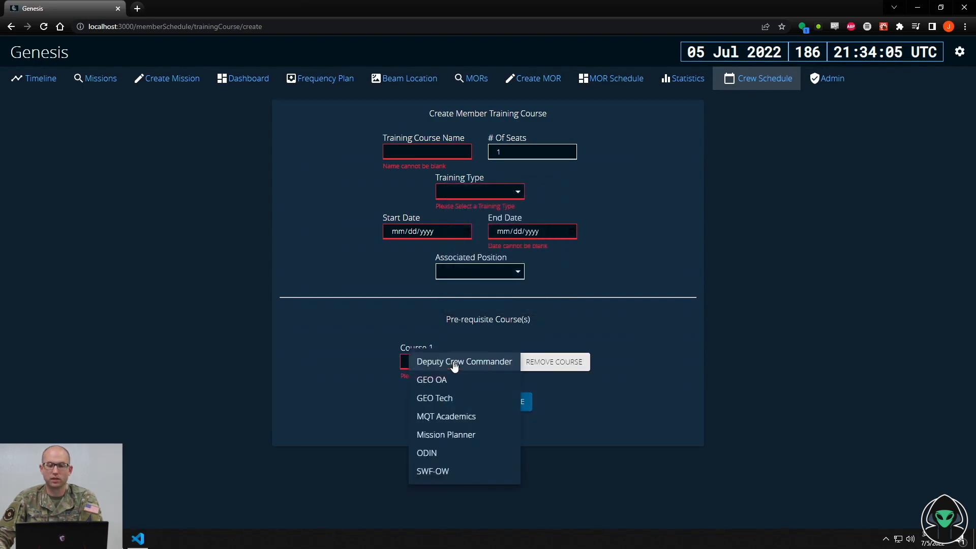
left_click(426, 453)
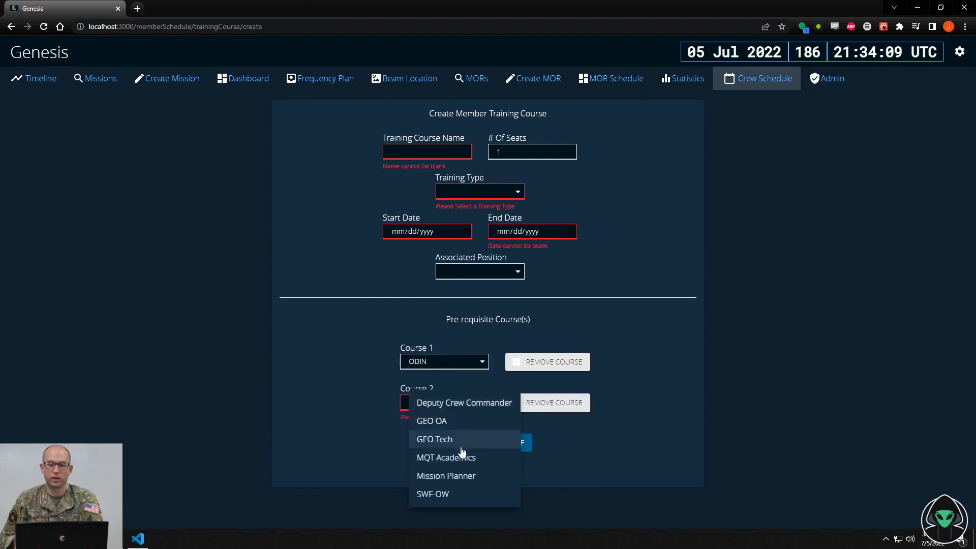
left_click(446, 457)
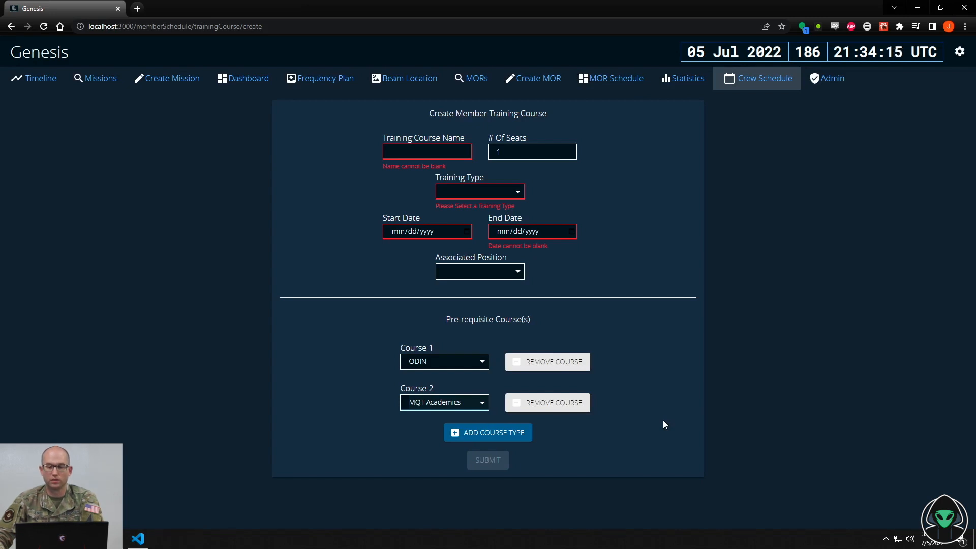
mouse_move(726, 211)
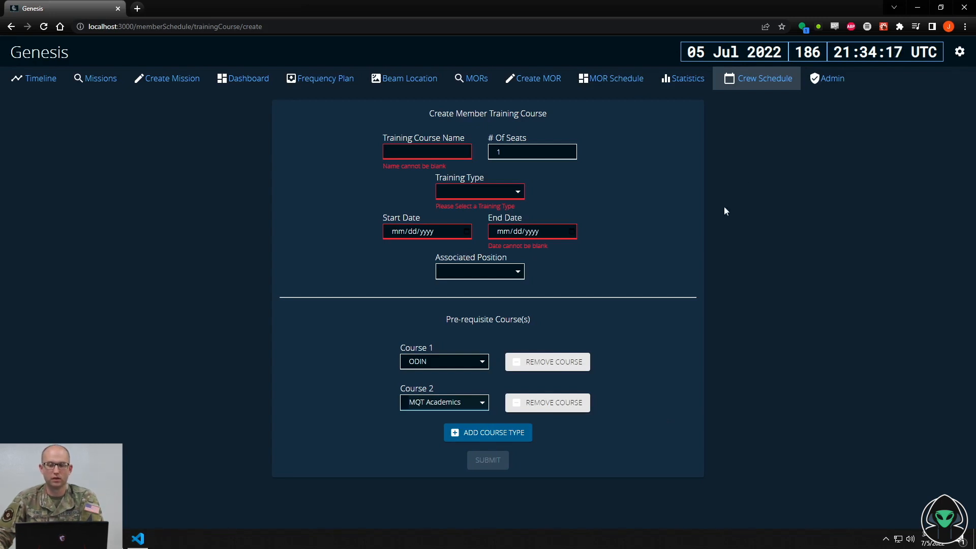
left_click(765, 79)
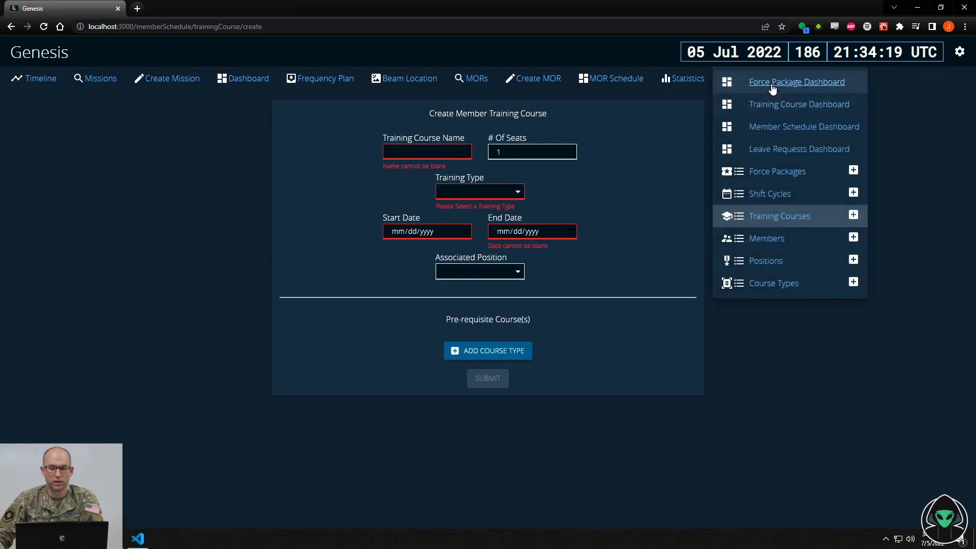
Edit the DSMO shift cycle, removing Mids and setting the fourth cycle to Days
left_click(770, 194)
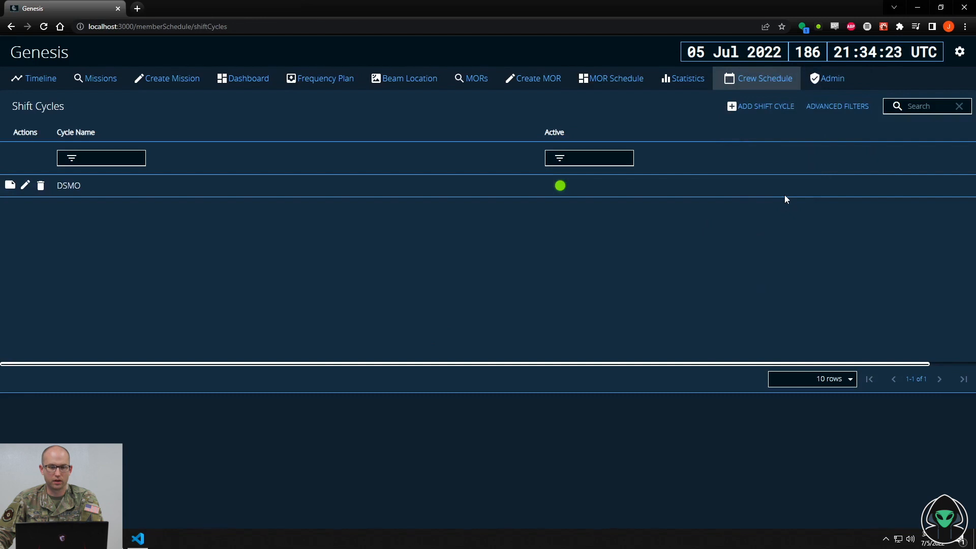
mouse_move(89, 260)
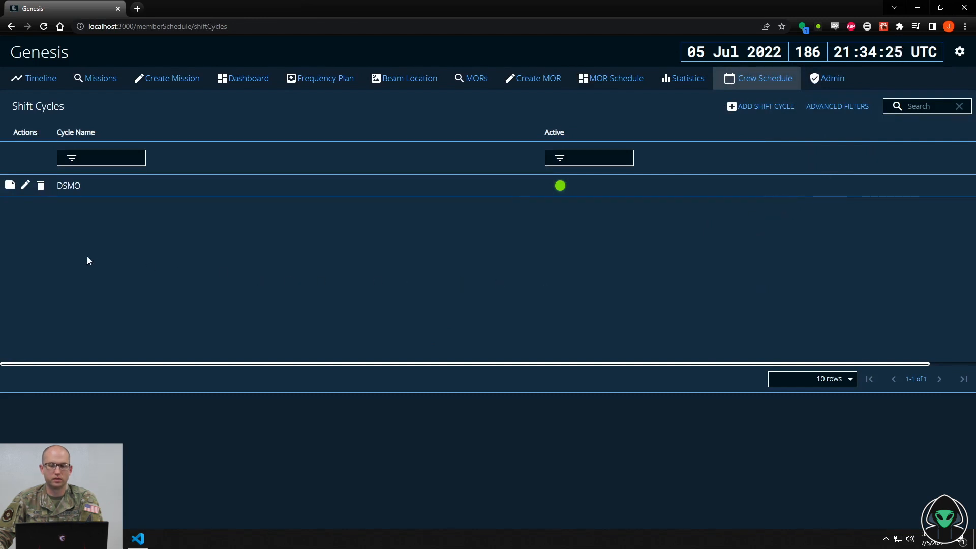
left_click(25, 186)
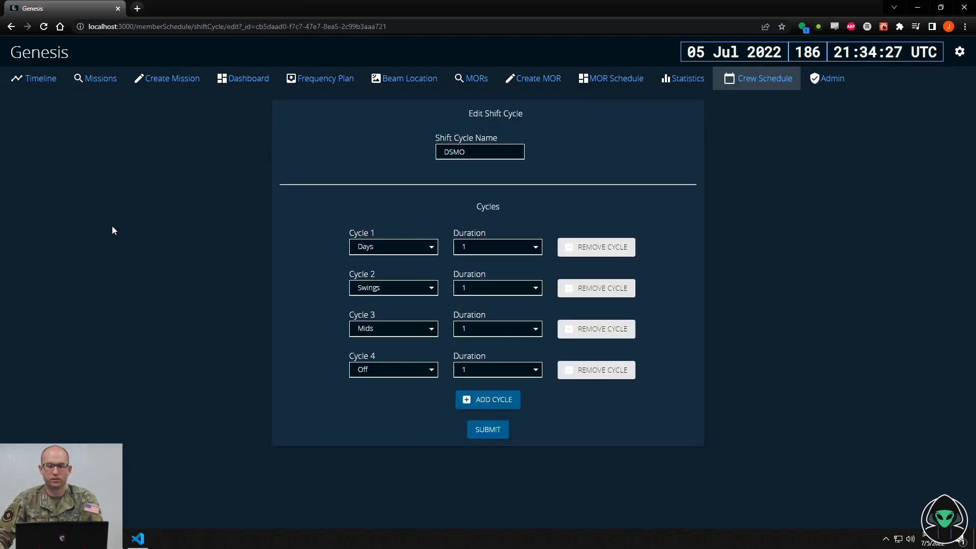
mouse_move(334, 251)
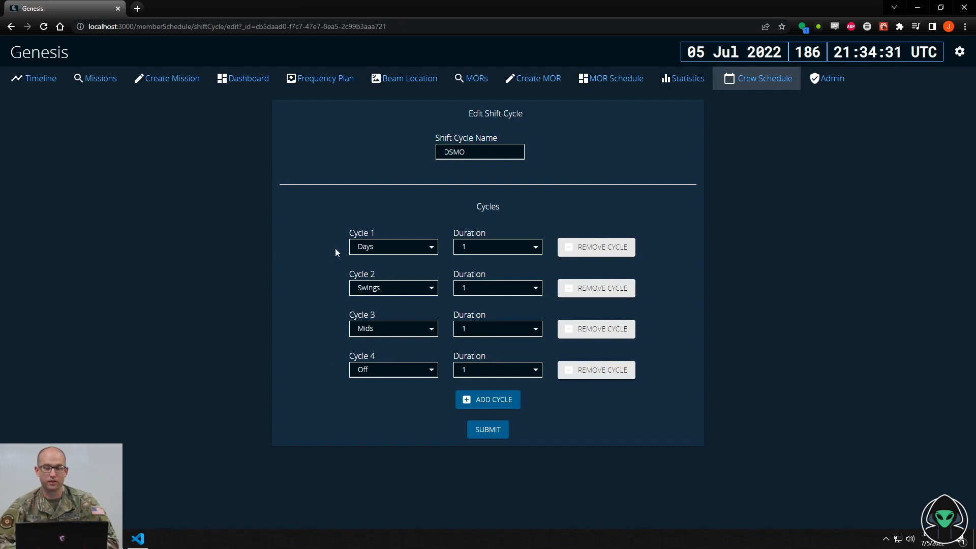
mouse_move(602, 338)
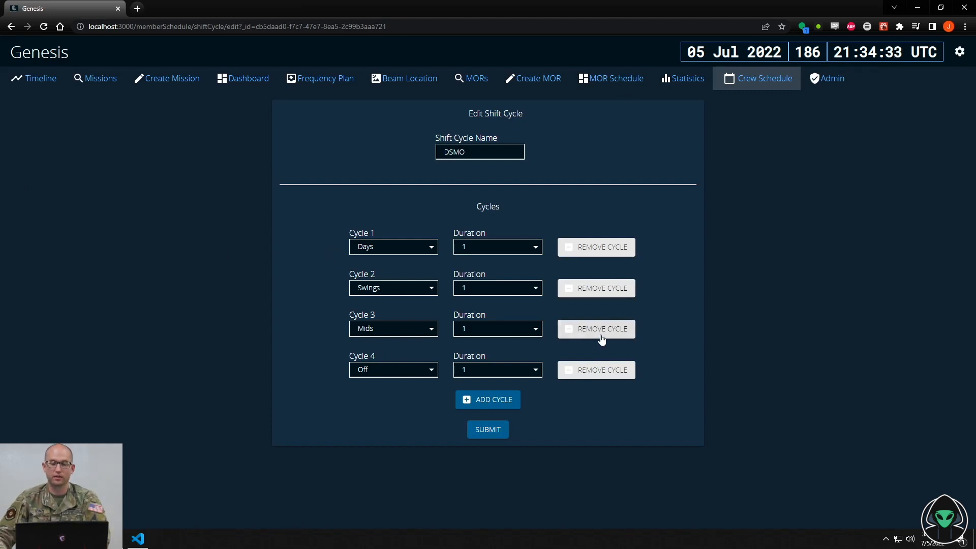
left_click(595, 329)
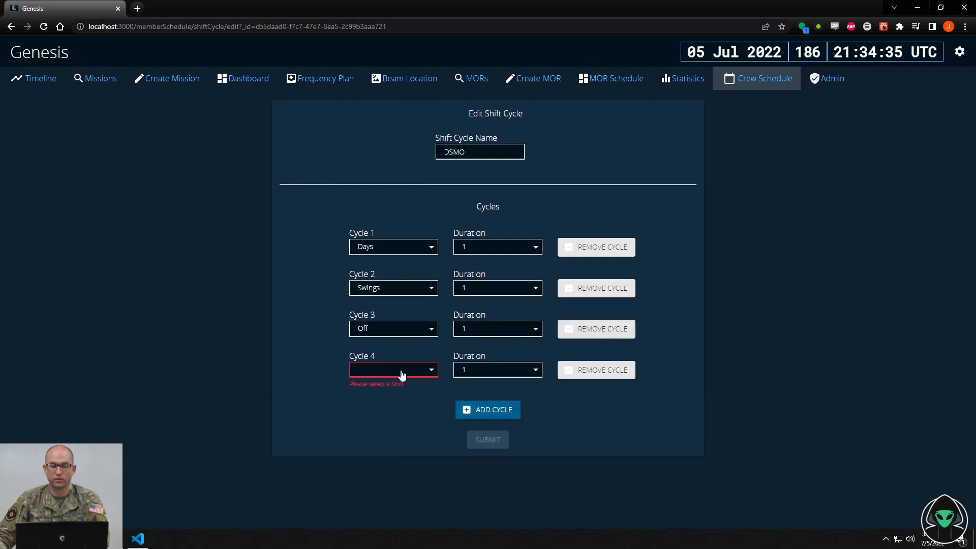
left_click(393, 370)
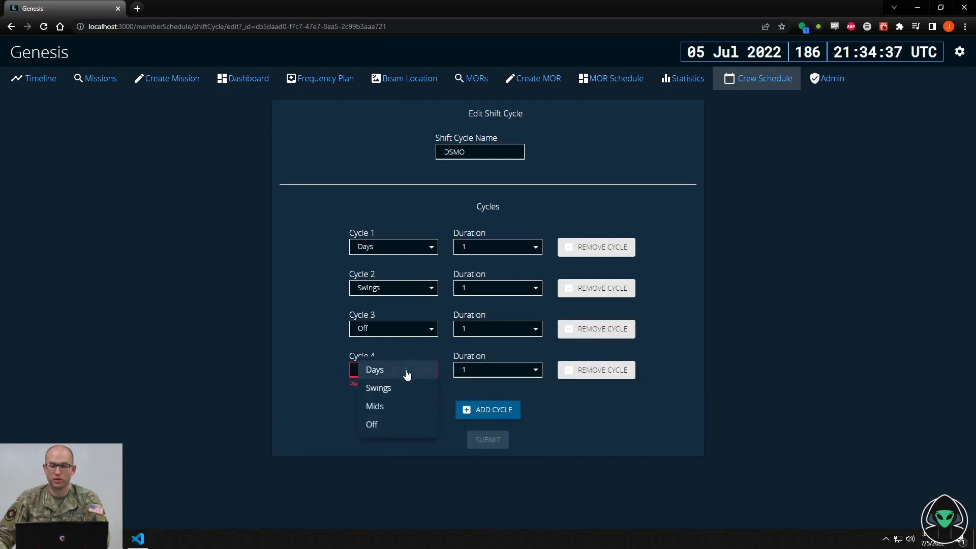
left_click(374, 369)
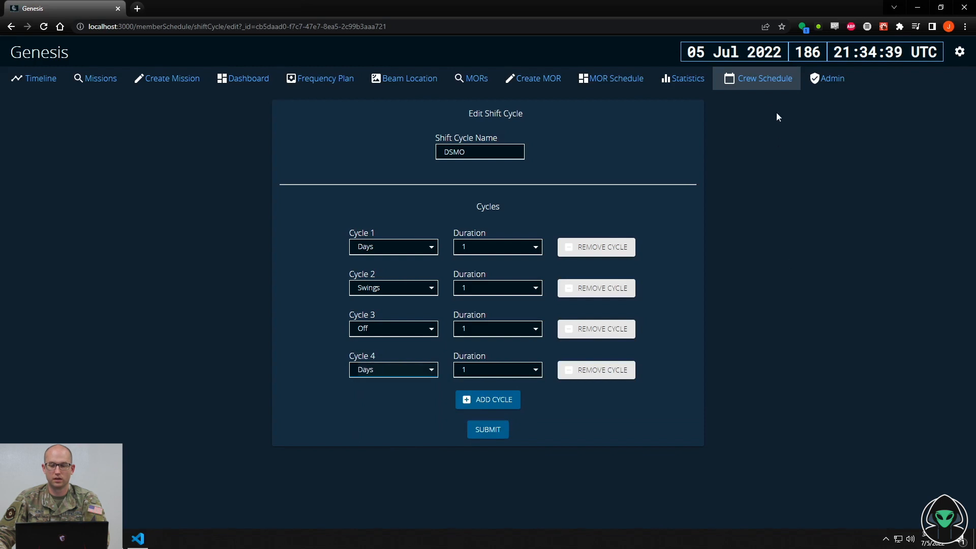
left_click(756, 78)
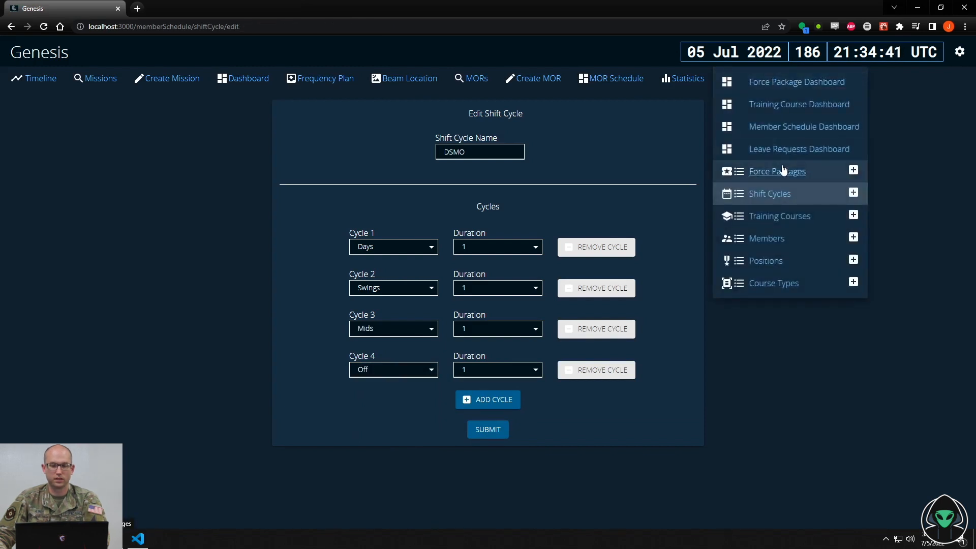
Try editing force package 2022-03, dismiss the members-assigned warning, and start a new package
left_click(777, 171)
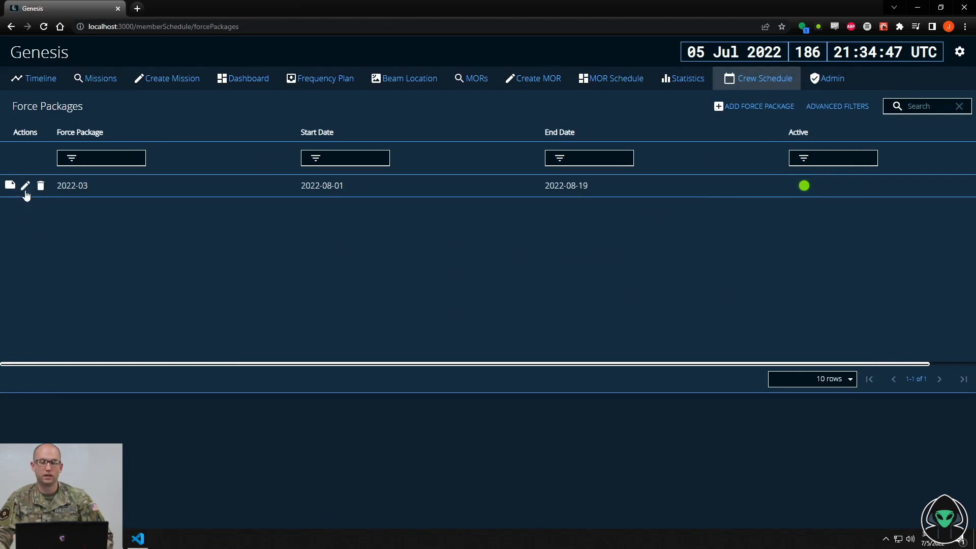
left_click(26, 185)
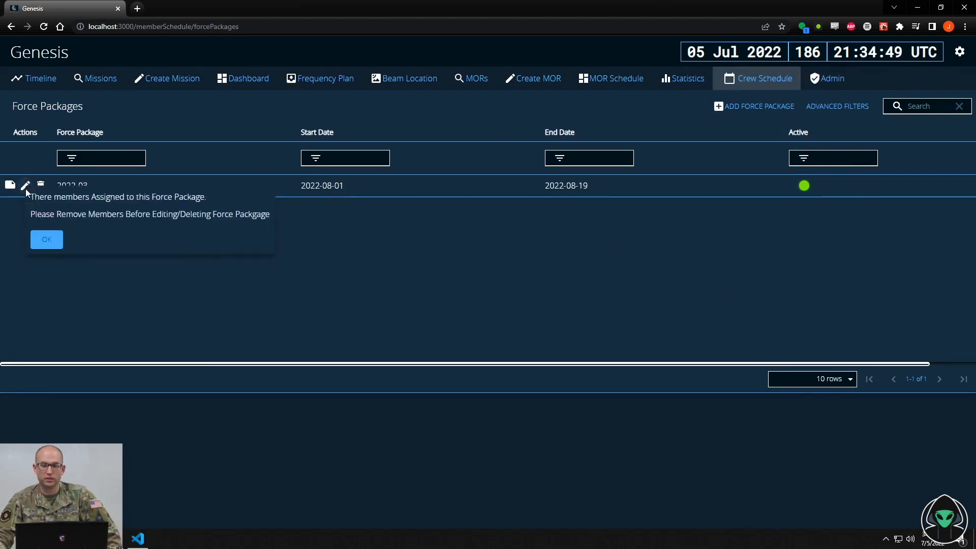
mouse_move(58, 249)
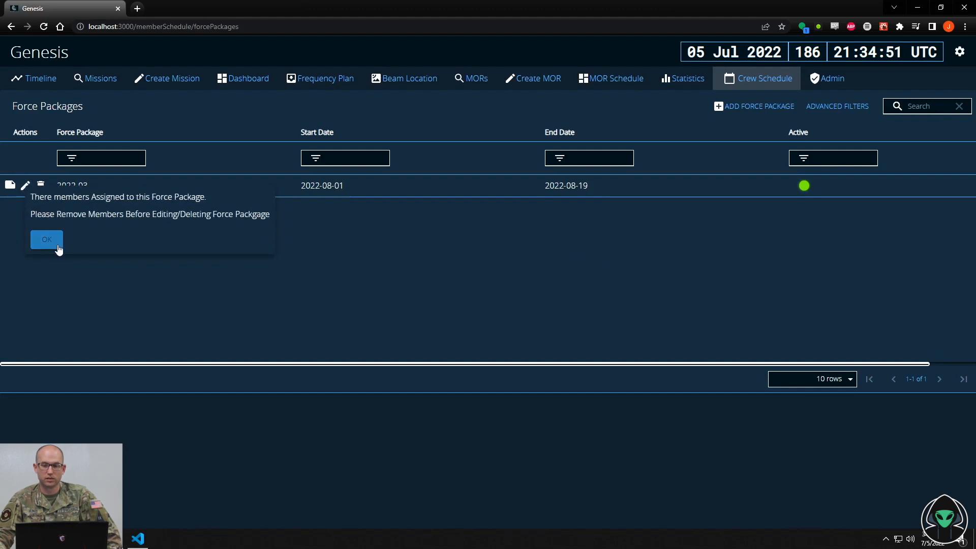
left_click(46, 239)
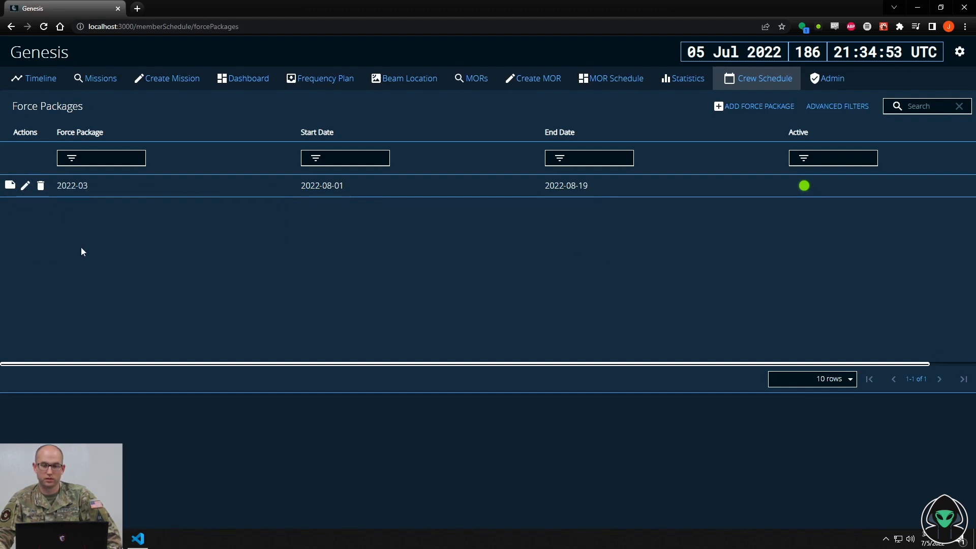
mouse_move(759, 109)
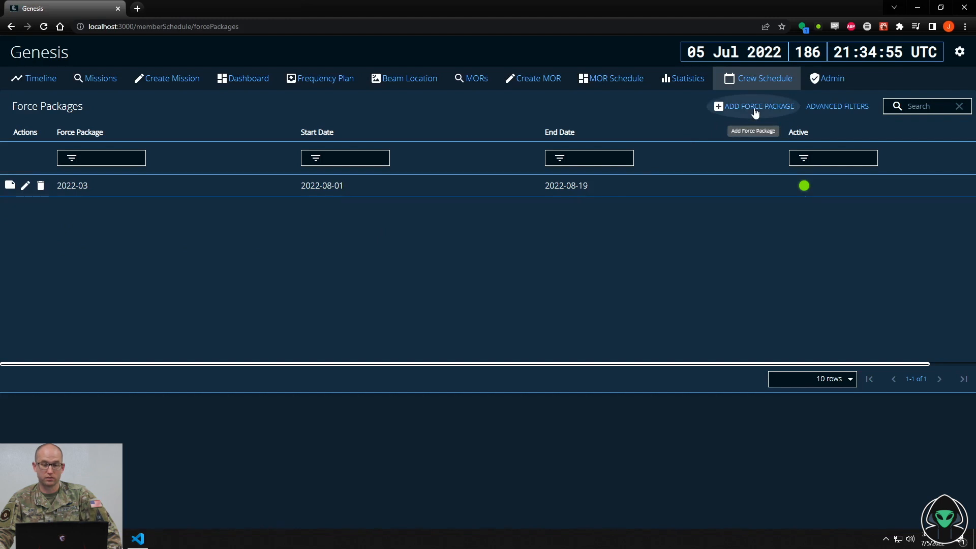
left_click(757, 106)
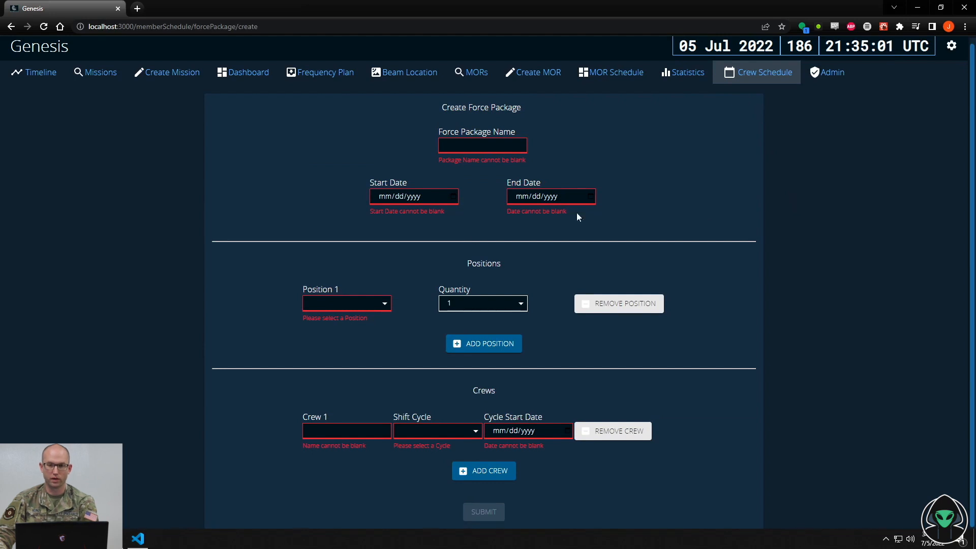
Fill the package with Crew Commander and Deputy positions and an Alpha crew on DSMO from July 12, then reset it
left_click(347, 303)
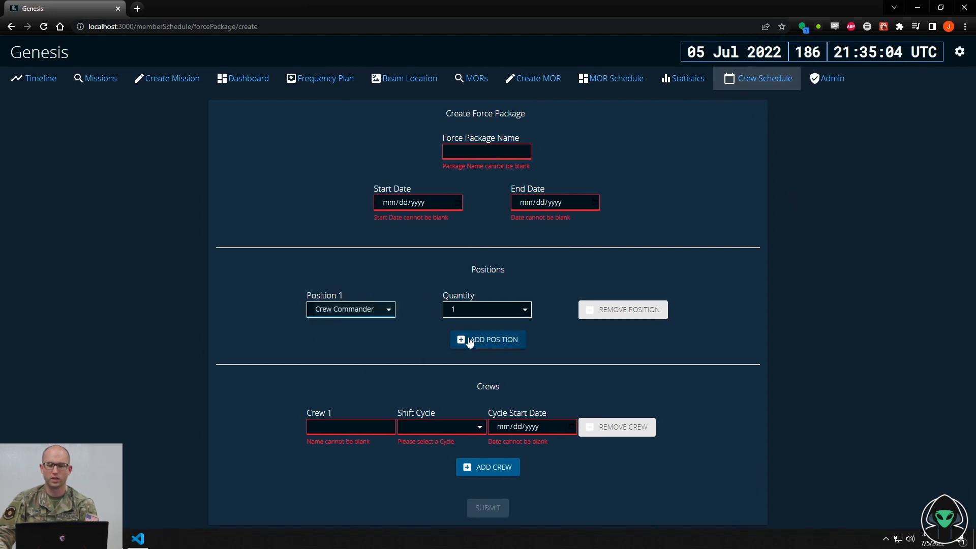
left_click(487, 340)
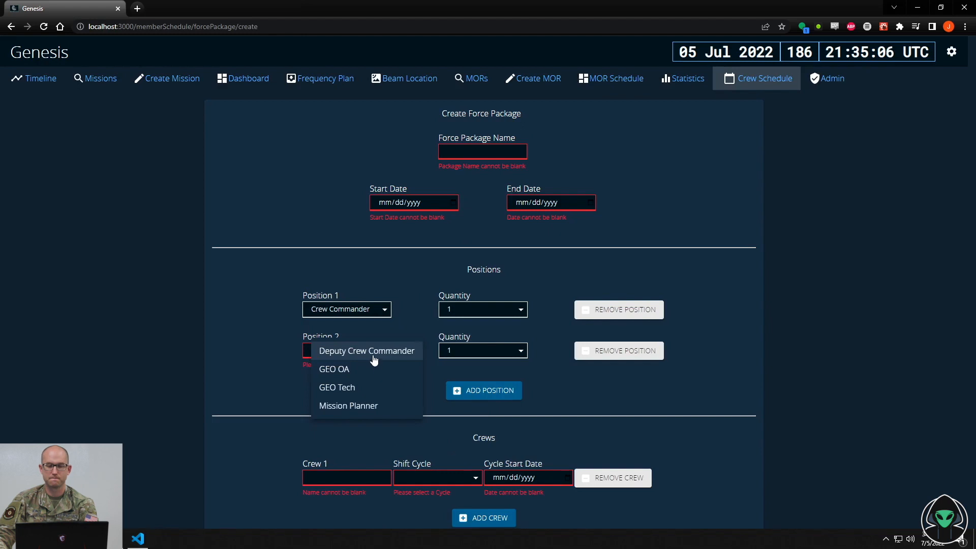
left_click(366, 350)
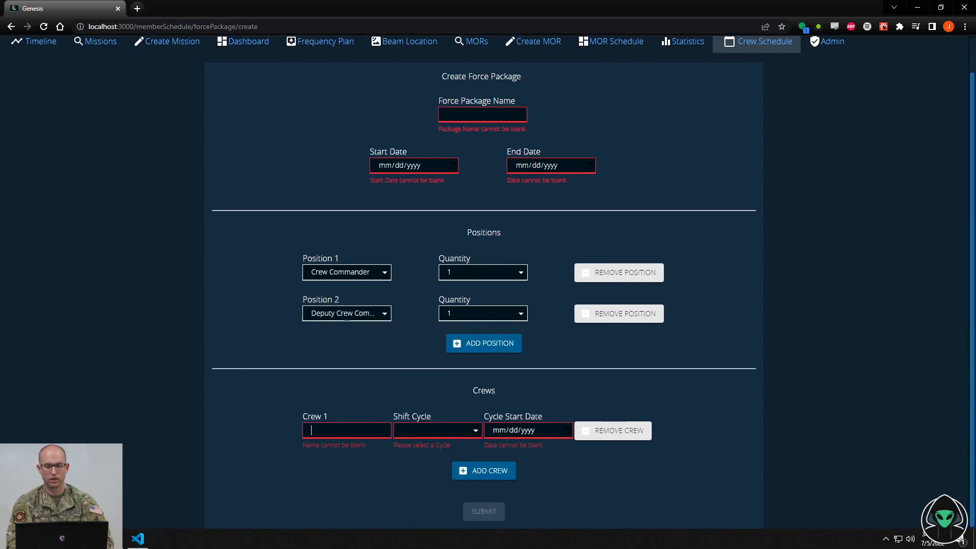
type("Alpha")
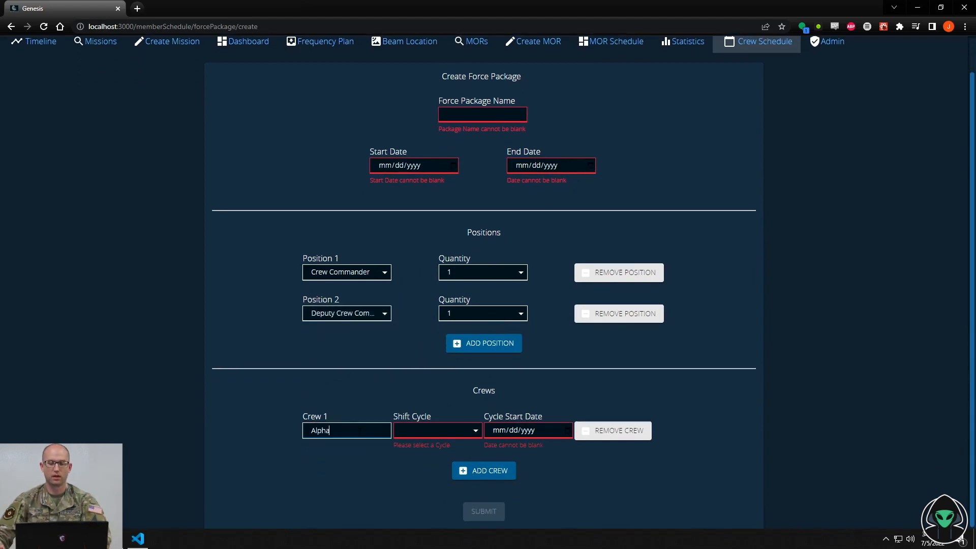
left_click(437, 430)
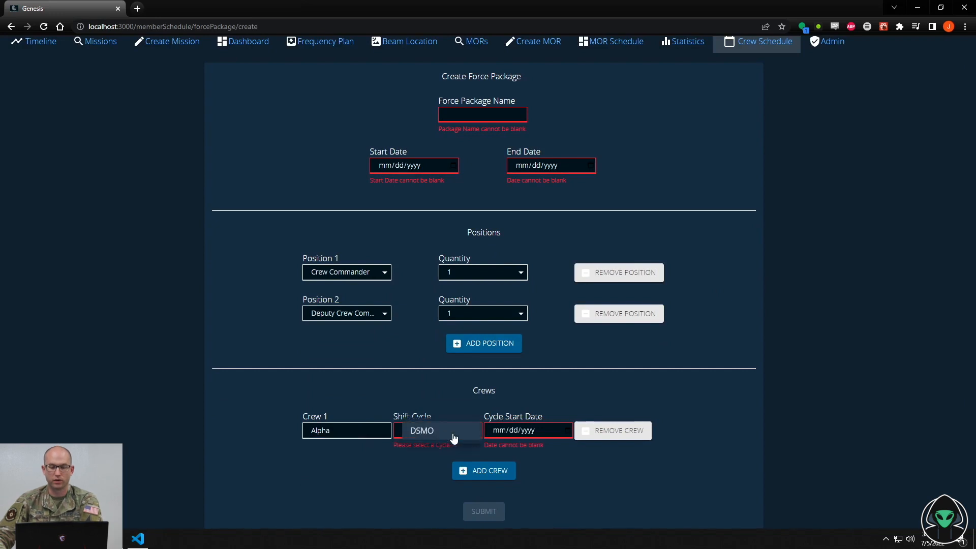
left_click(528, 431)
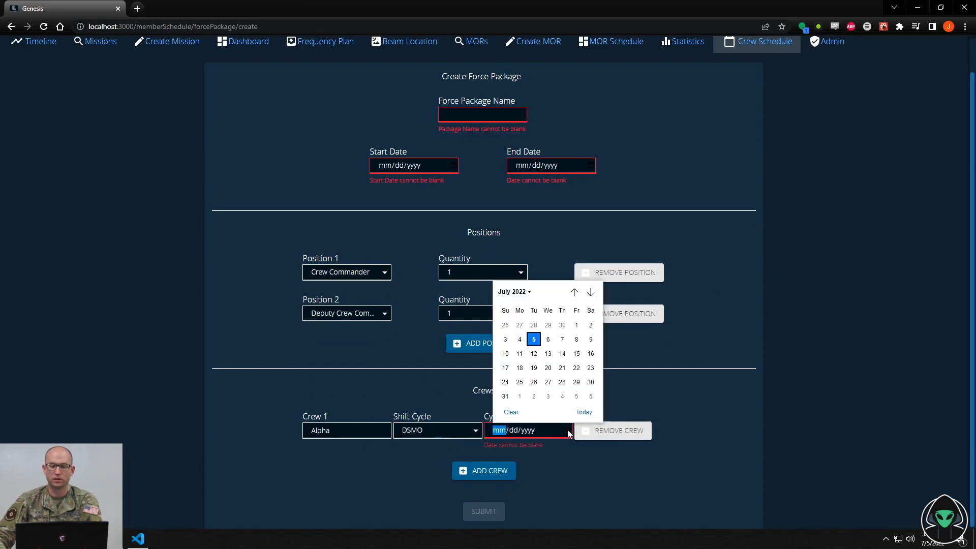
left_click(534, 354)
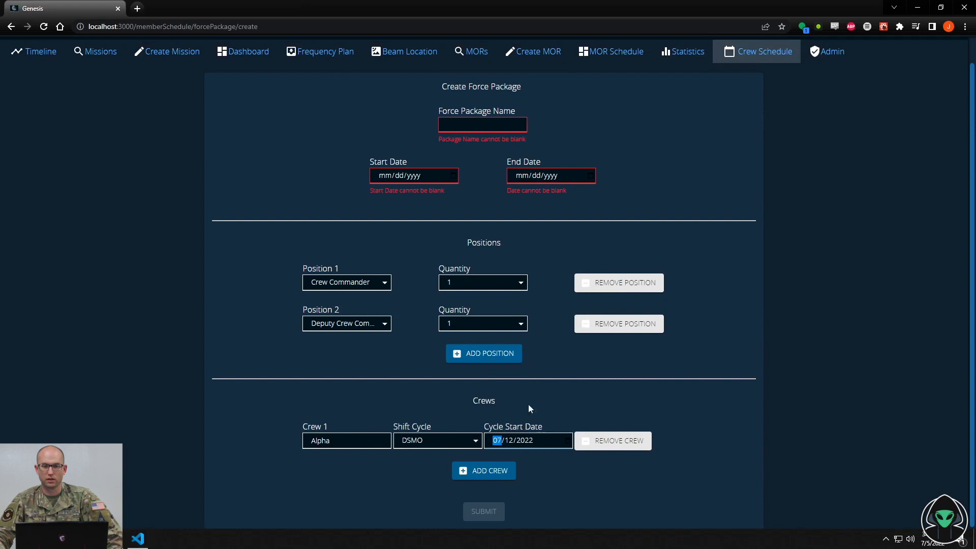
left_click(484, 471)
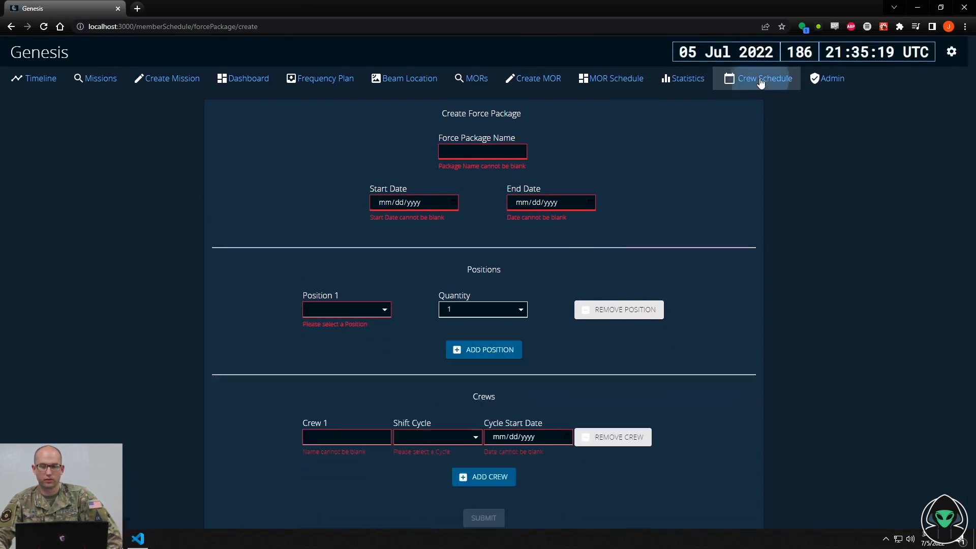
Remove Spec4 Hall from Aug 01, reassign him as Alpha's crew commander, and view the month
left_click(765, 78)
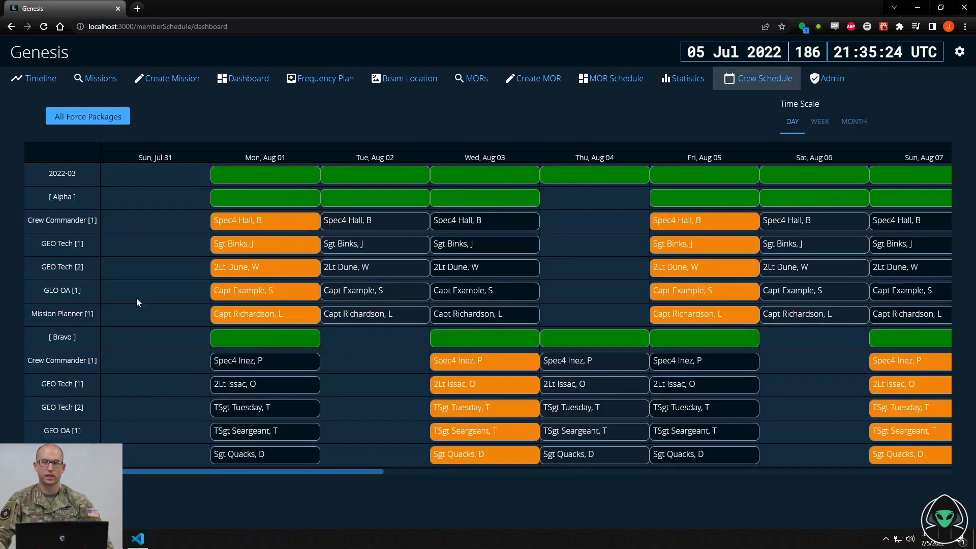
mouse_move(152, 308)
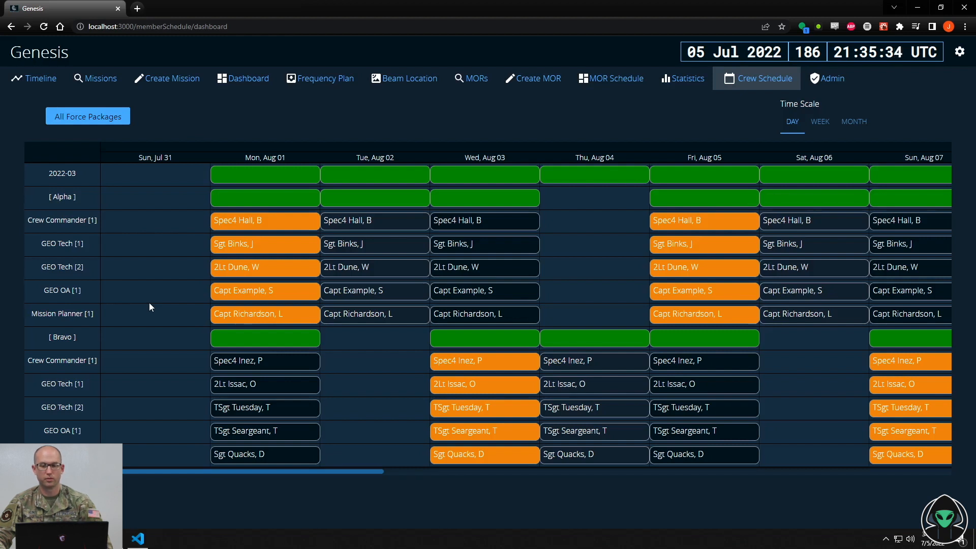
mouse_move(158, 292)
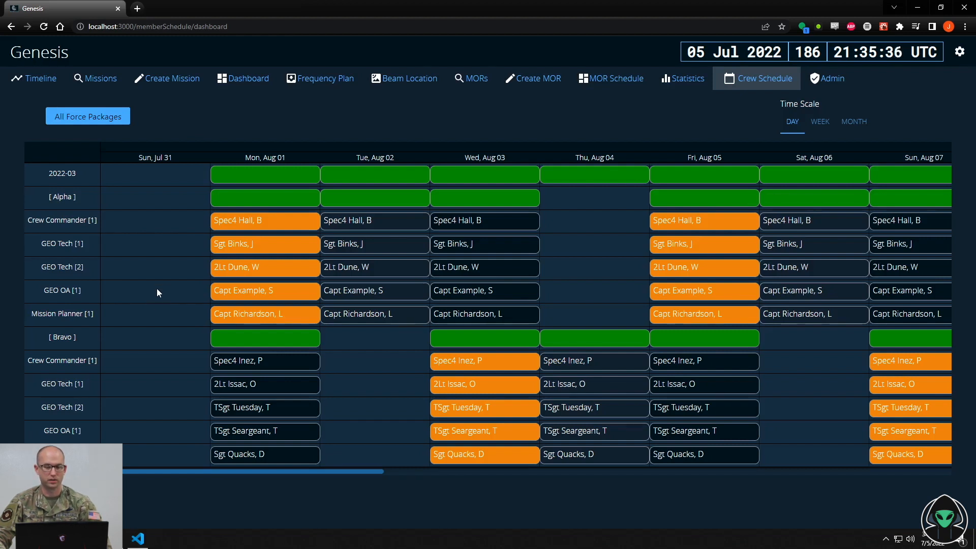
left_click(265, 220)
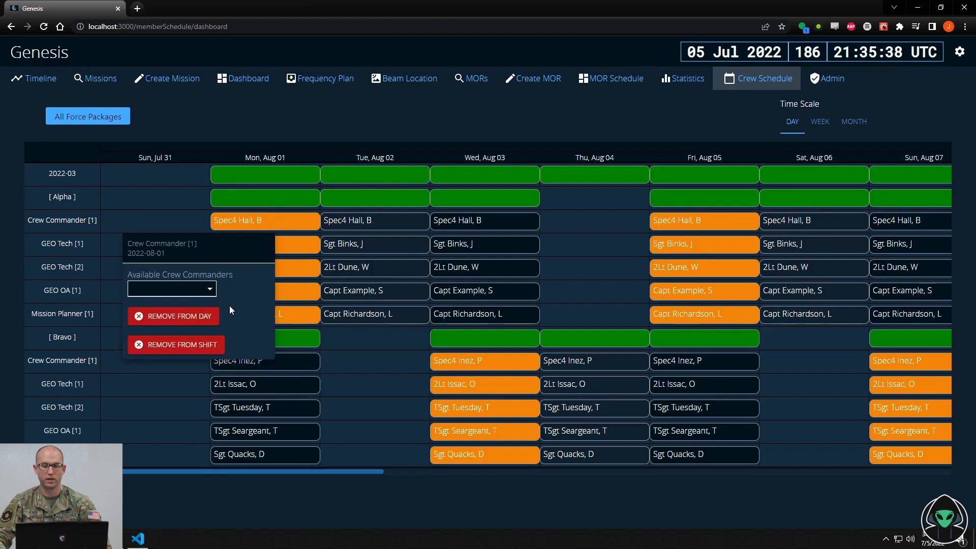
mouse_move(192, 316)
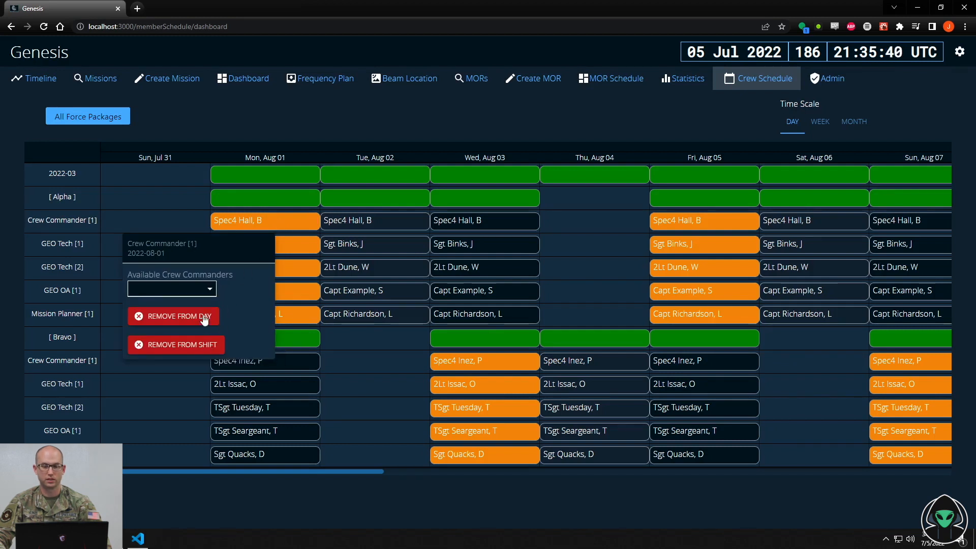
left_click(174, 316)
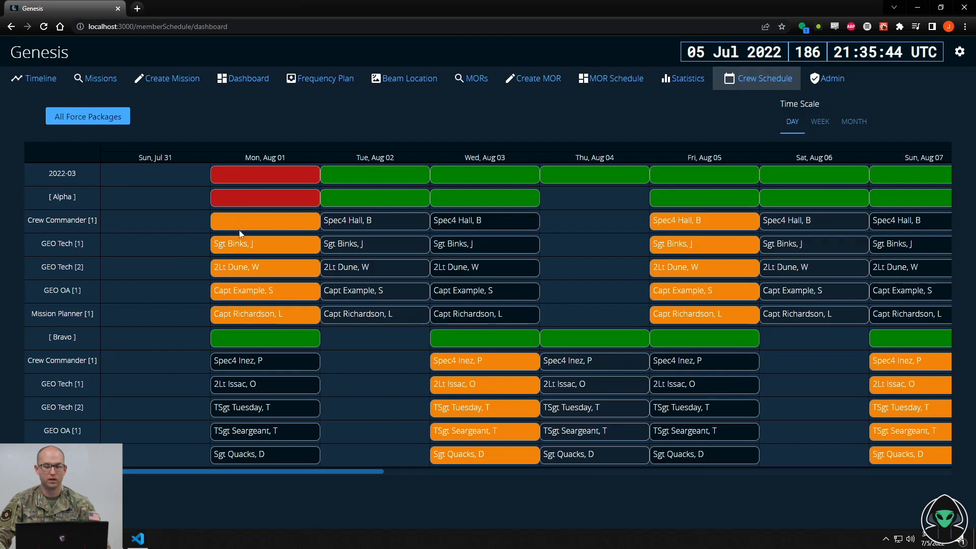
left_click(265, 221)
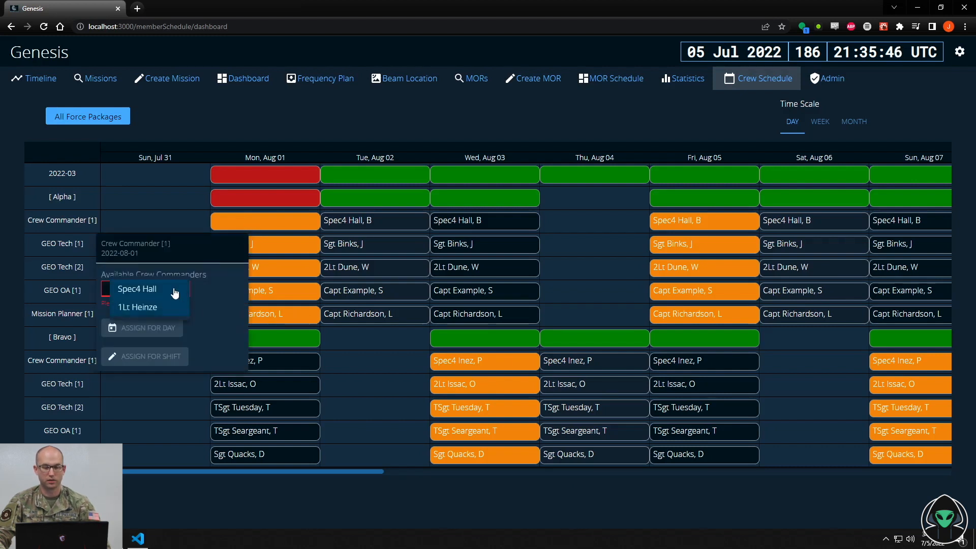
left_click(136, 289)
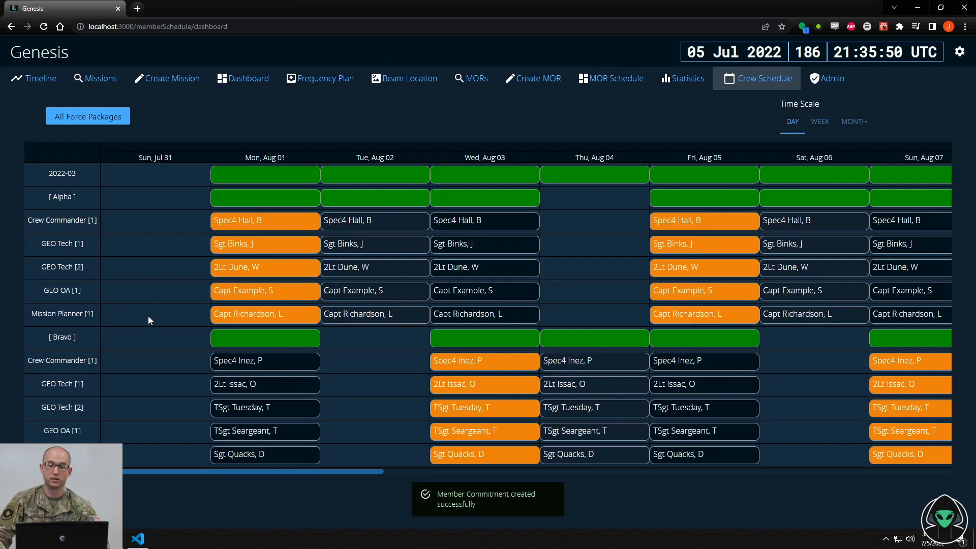
left_click(820, 122)
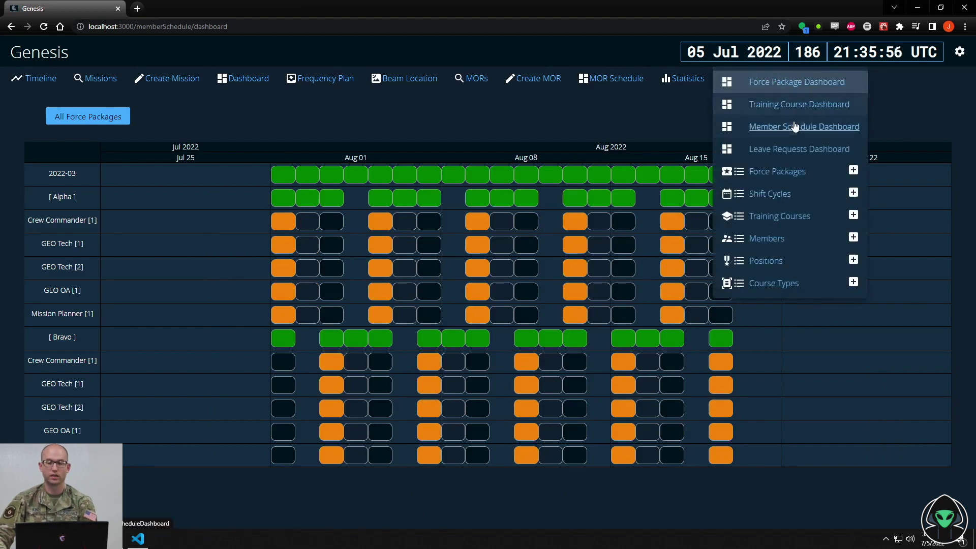
left_click(798, 104)
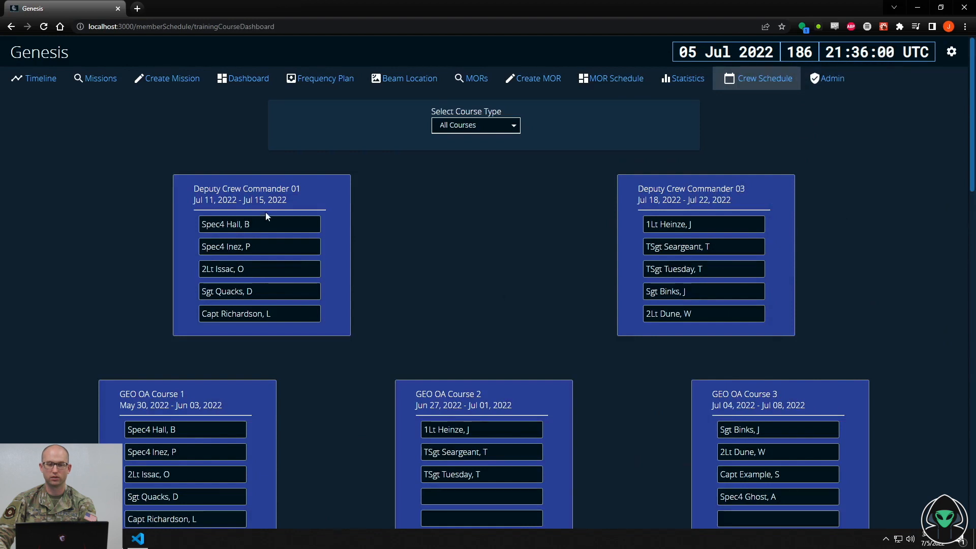
scroll("down", 3)
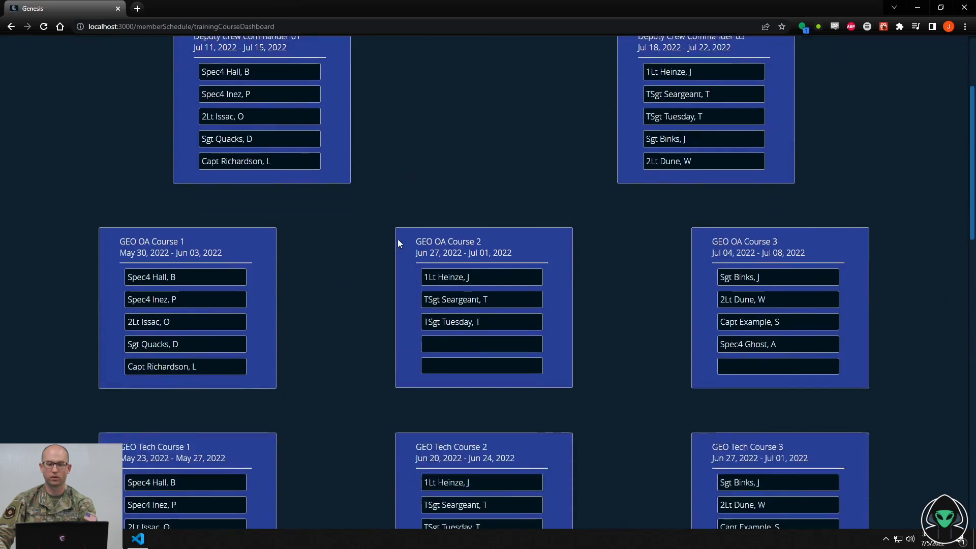
scroll("down", 3)
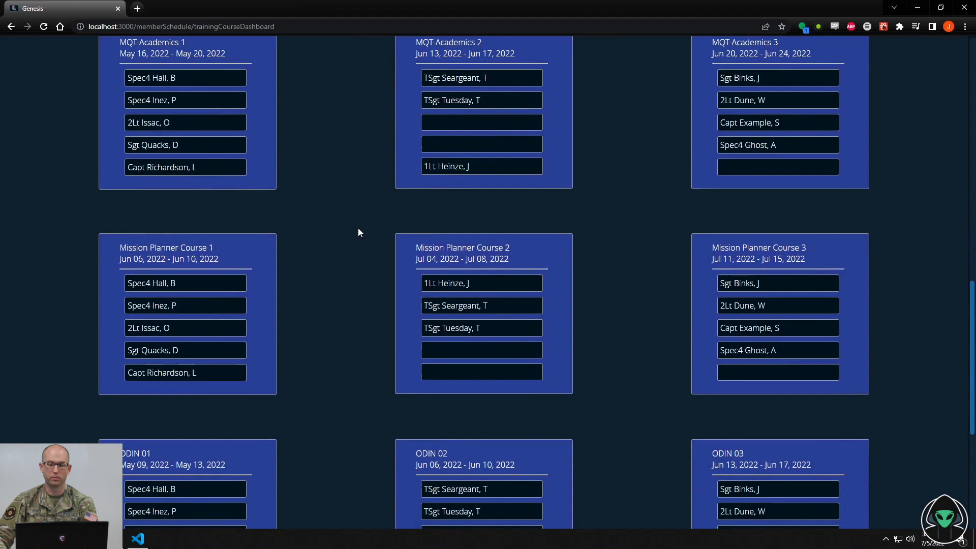
scroll("down", 3)
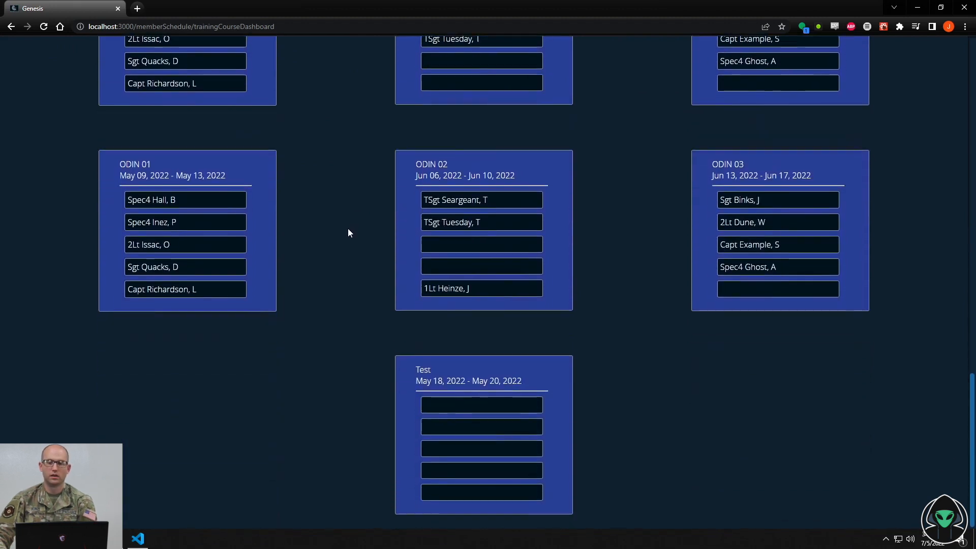
scroll("down", 3)
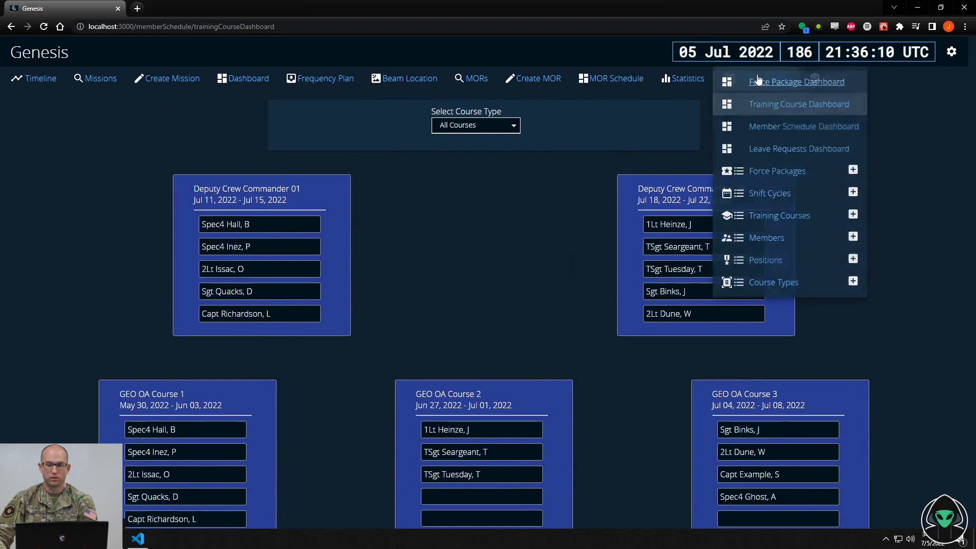
In the weekly member schedule, remove Spec4 Hall's 10 May training commitment
left_click(803, 126)
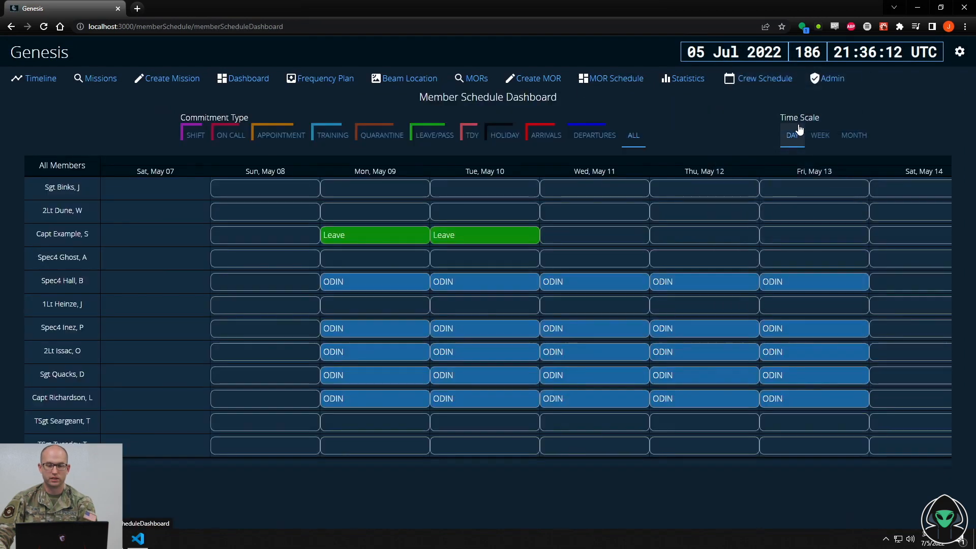
left_click(820, 135)
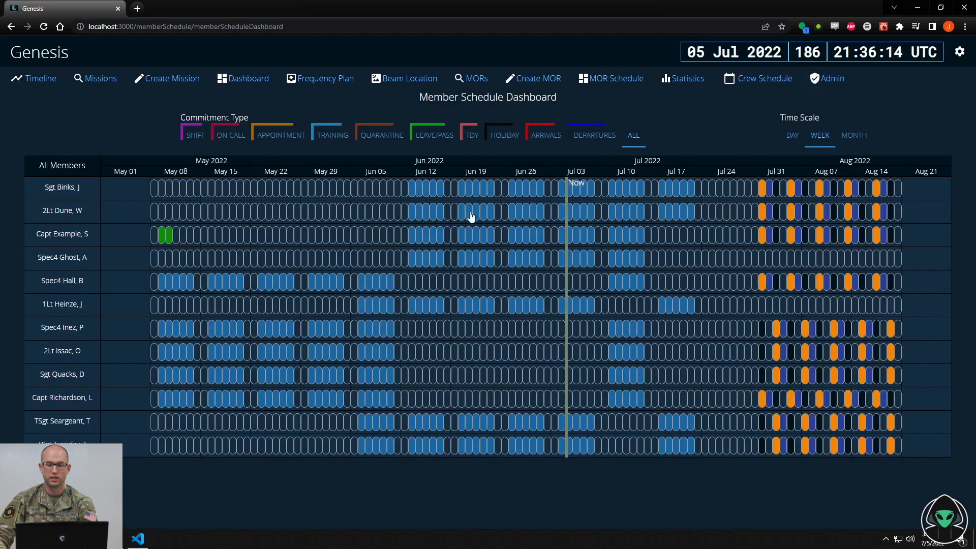
mouse_move(164, 288)
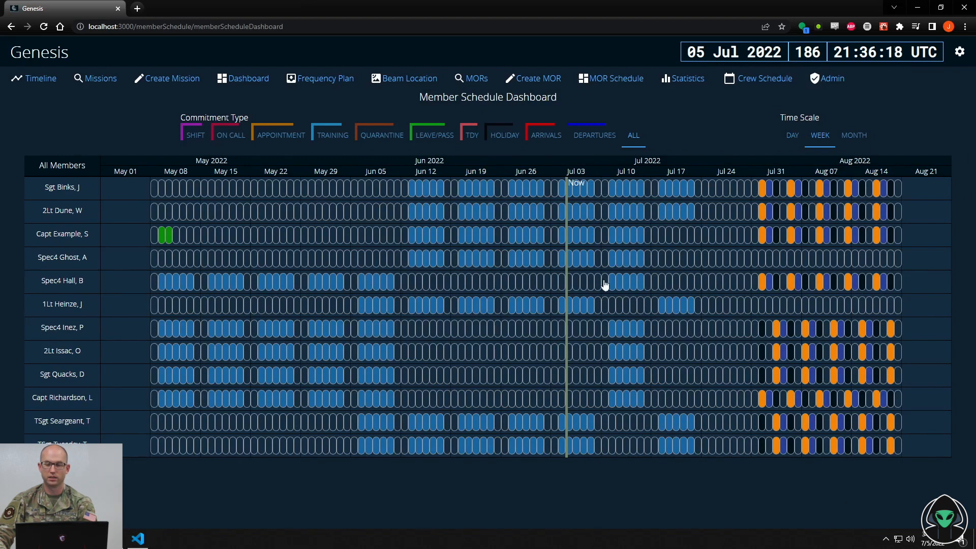
mouse_move(911, 295)
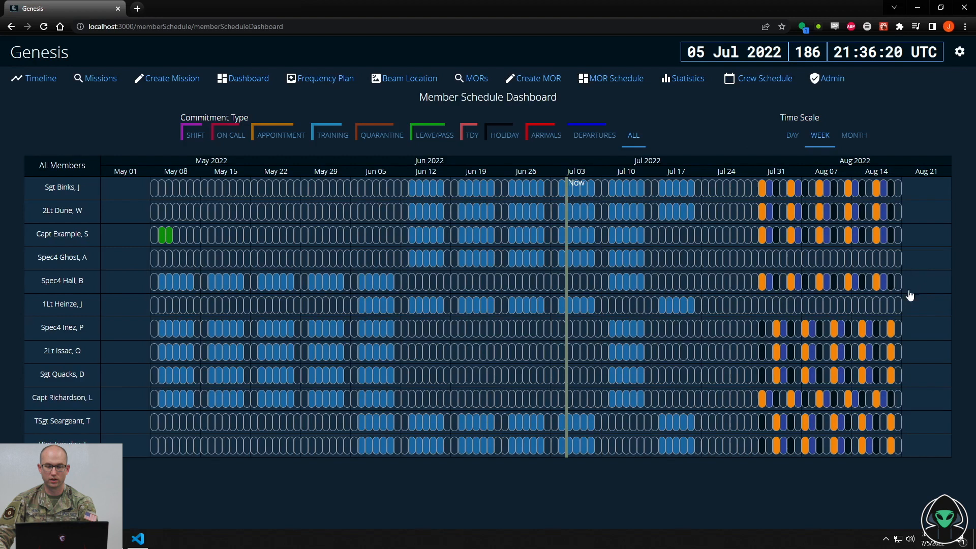
mouse_move(293, 289)
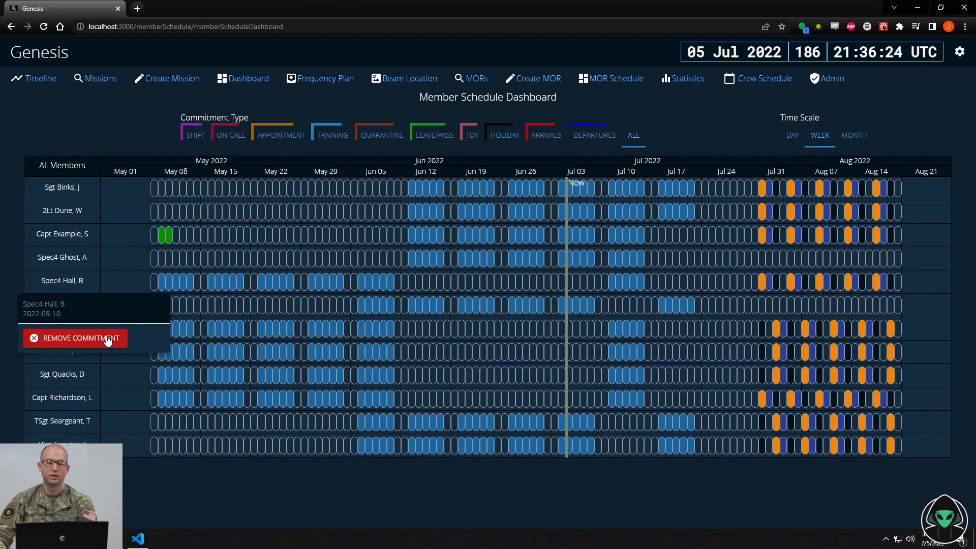
left_click(75, 339)
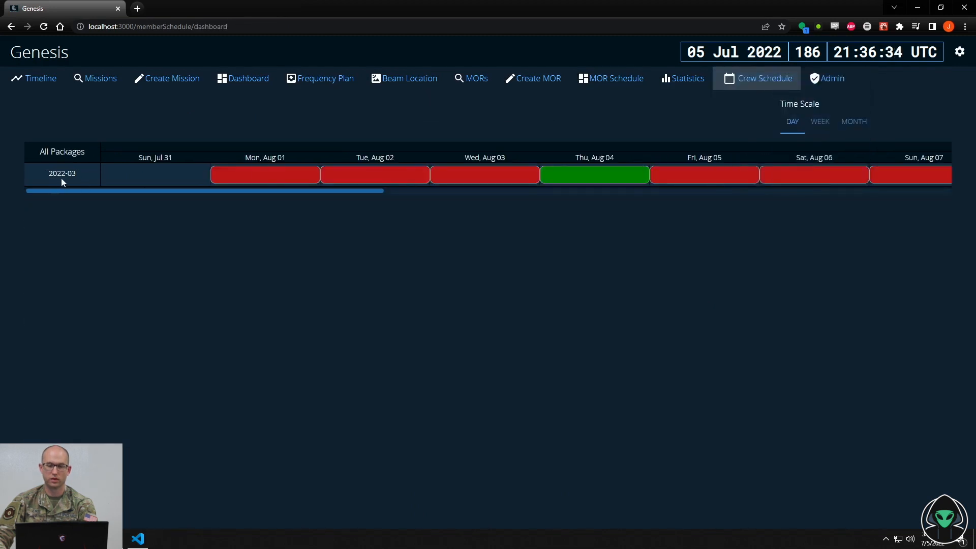
Expand package 2022-03 to show its Alpha and Bravo crews with assigned members
left_click(61, 173)
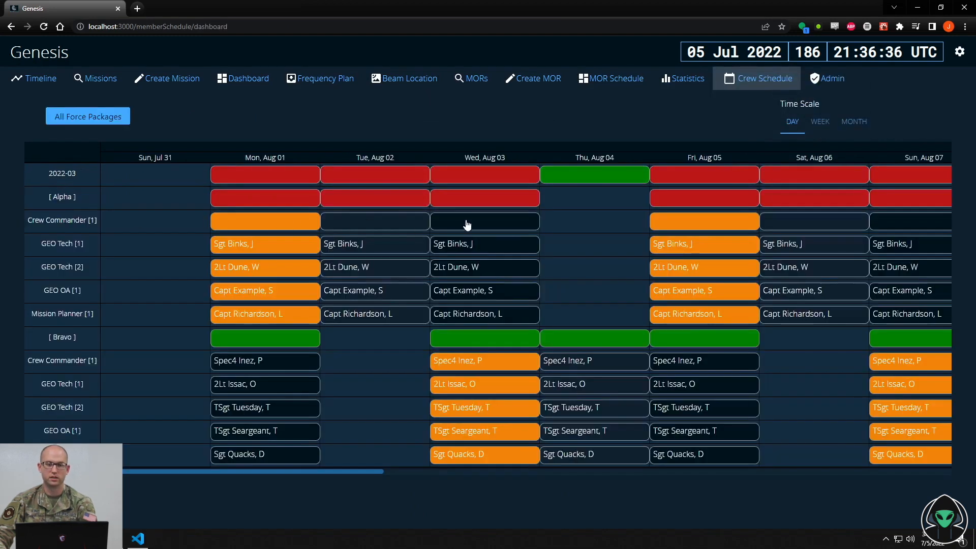
mouse_move(479, 231)
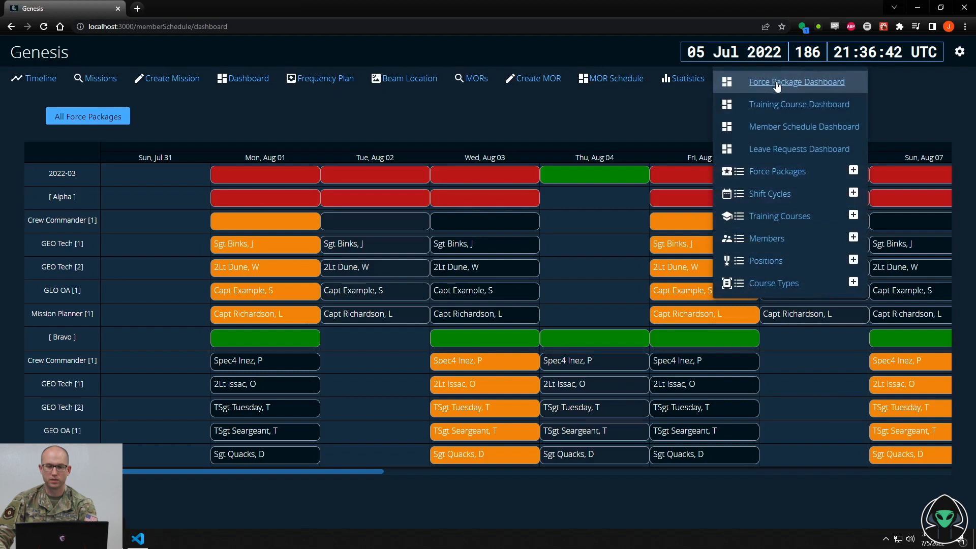
left_click(799, 105)
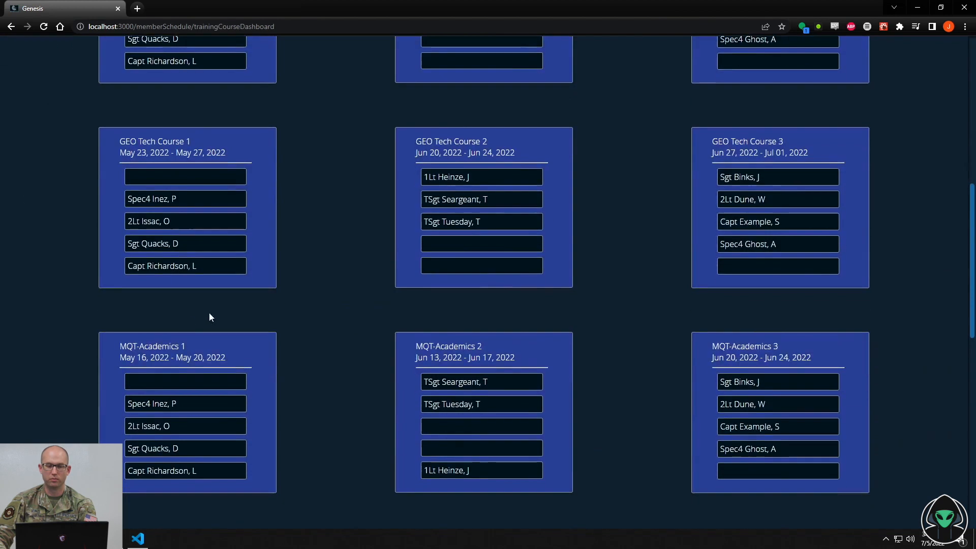
scroll("down", 3)
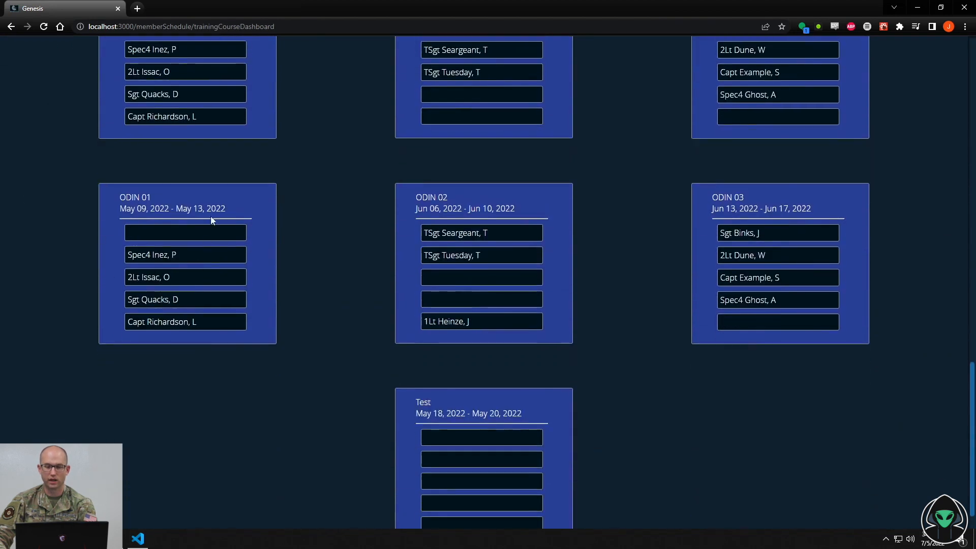
left_click(481, 299)
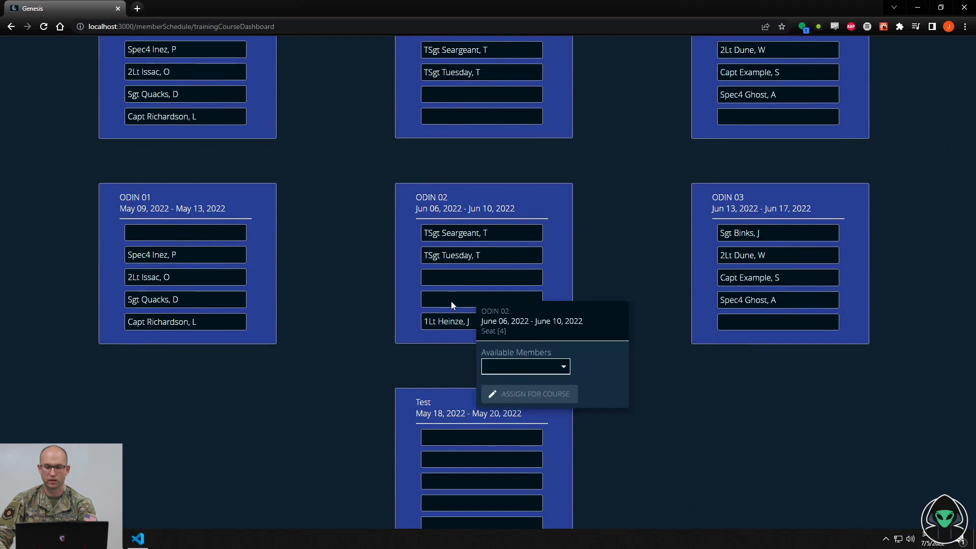
left_click(529, 394)
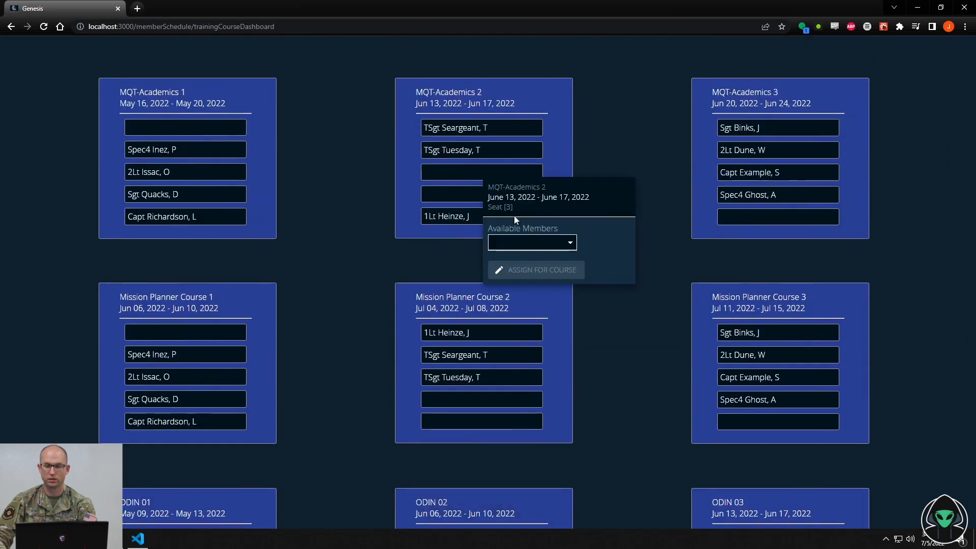
left_click(535, 270)
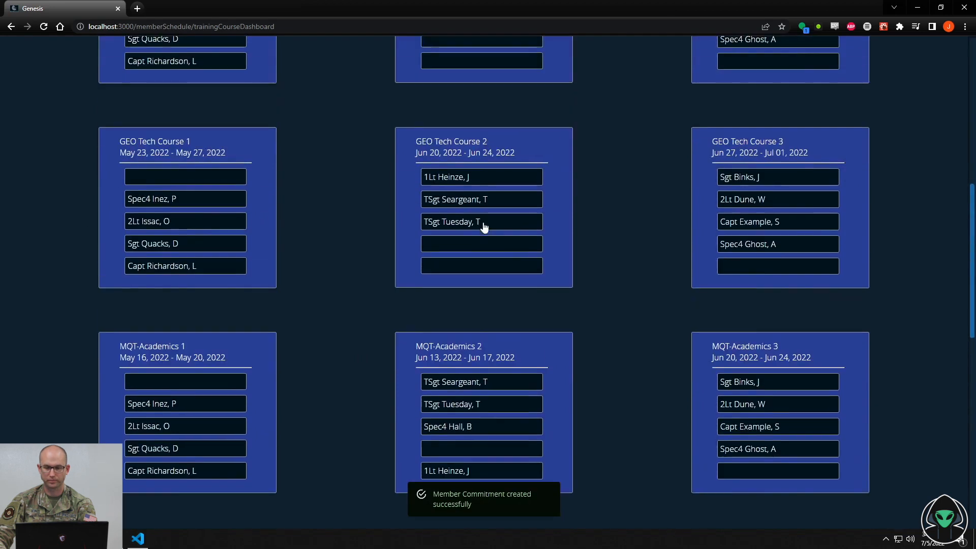
Enroll Spec4 Hall in GEO Tech Course 2 and GEO OA Course 2, backing out of a Deputy Crew Commander 01 seat
left_click(482, 244)
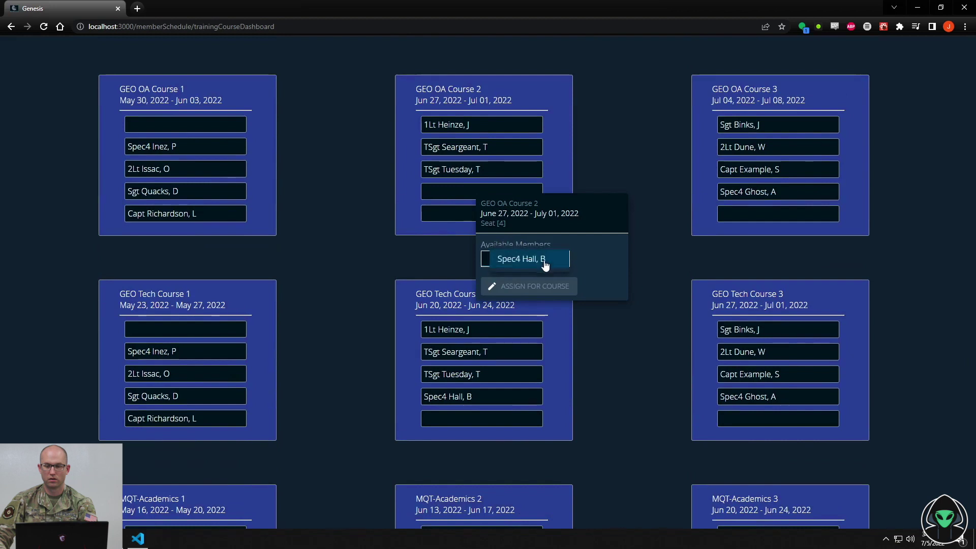
left_click(528, 285)
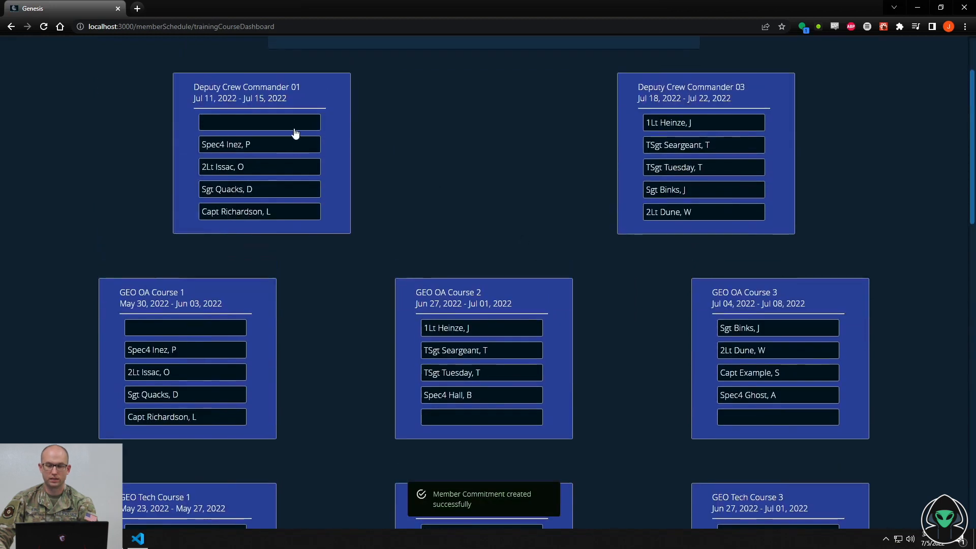
left_click(259, 122)
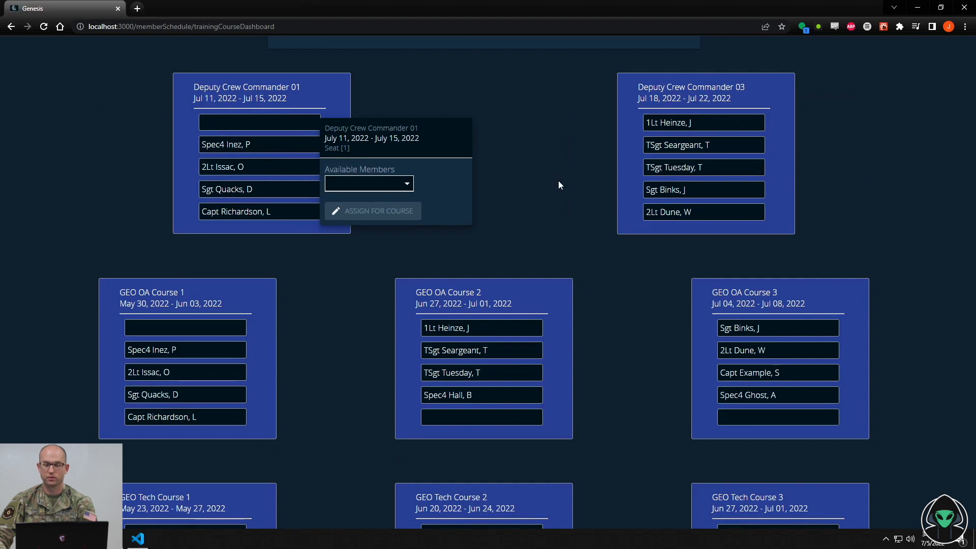
left_click(373, 211)
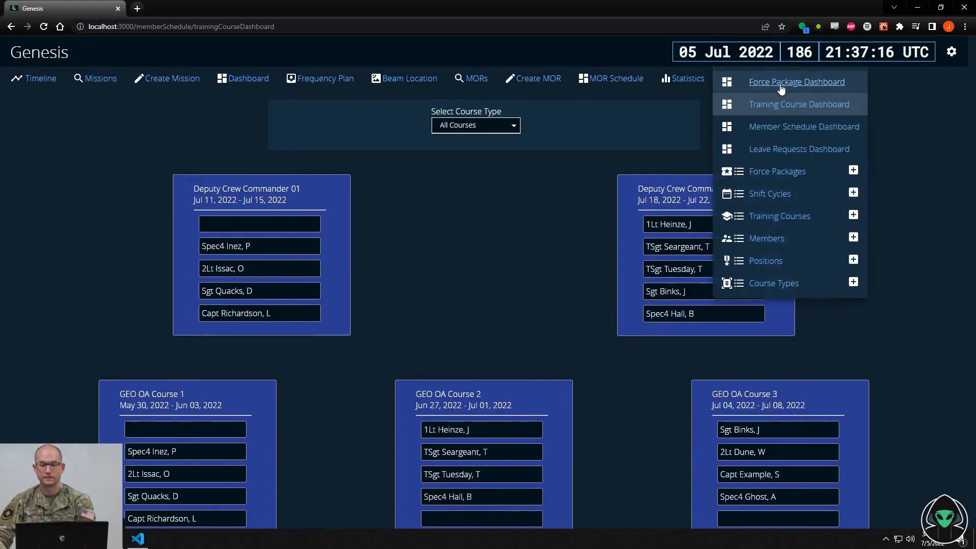
On the Force Package Dashboard, assign Spec4 Hall as Alpha crew commander for package 2022-03 from 1 Aug
left_click(797, 82)
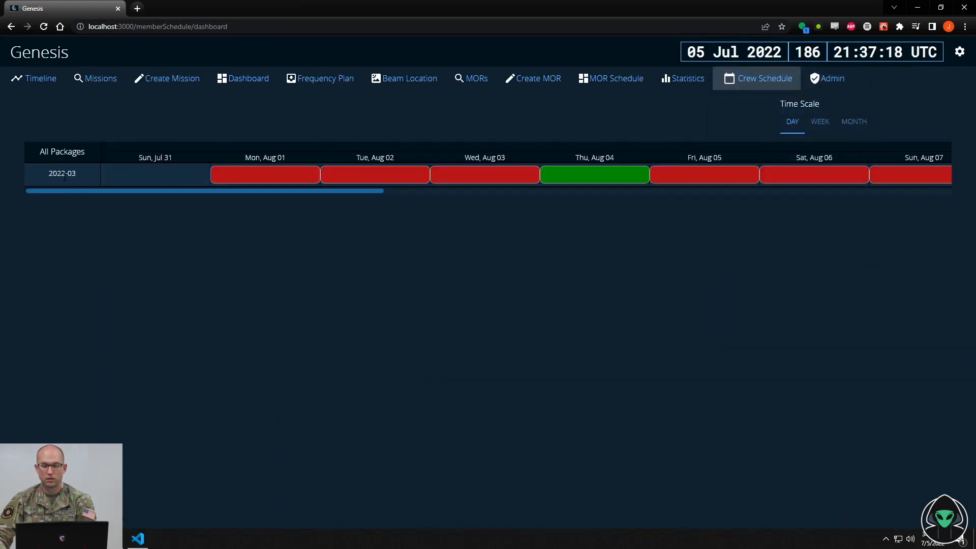
left_click(62, 174)
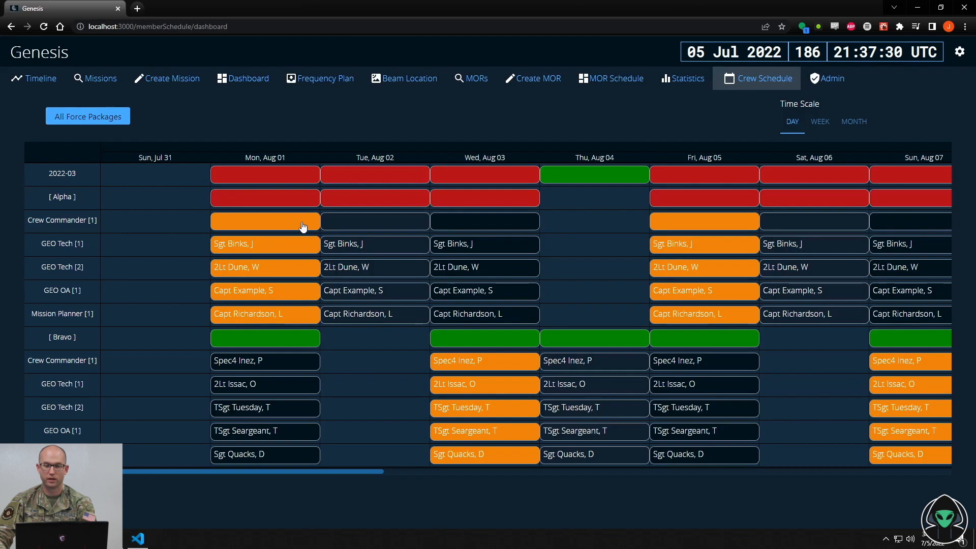
left_click(265, 221)
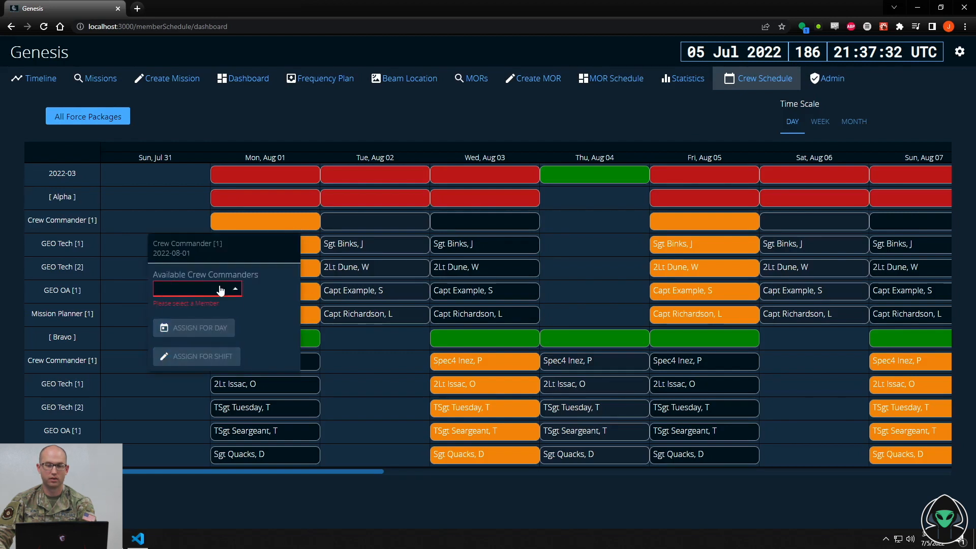
left_click(197, 288)
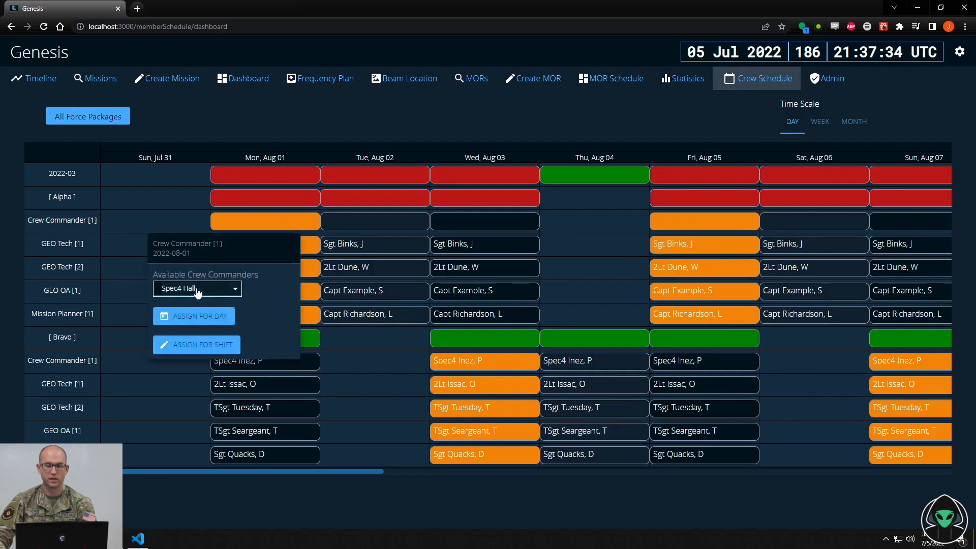
left_click(196, 344)
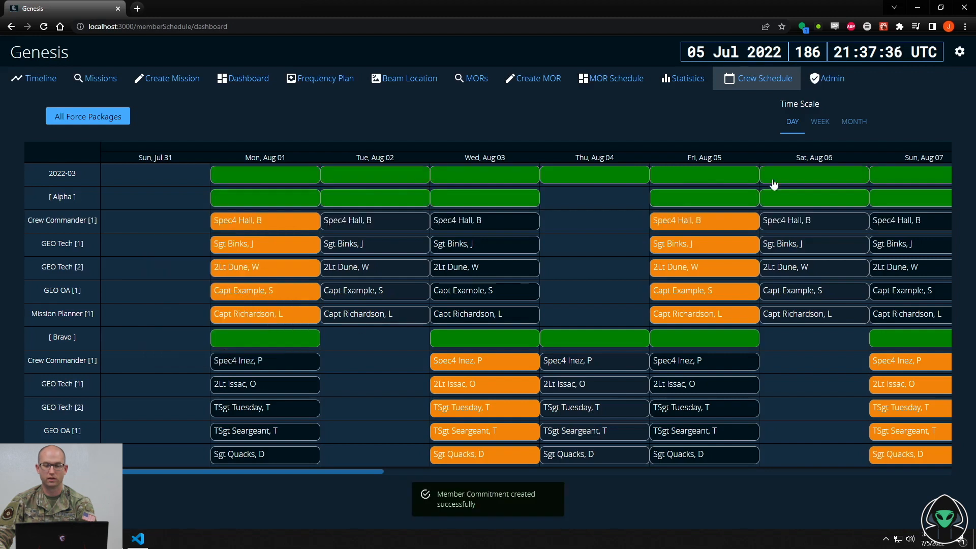
View the schedule by week and back by day, then bring up the admin dashboards list
left_click(820, 122)
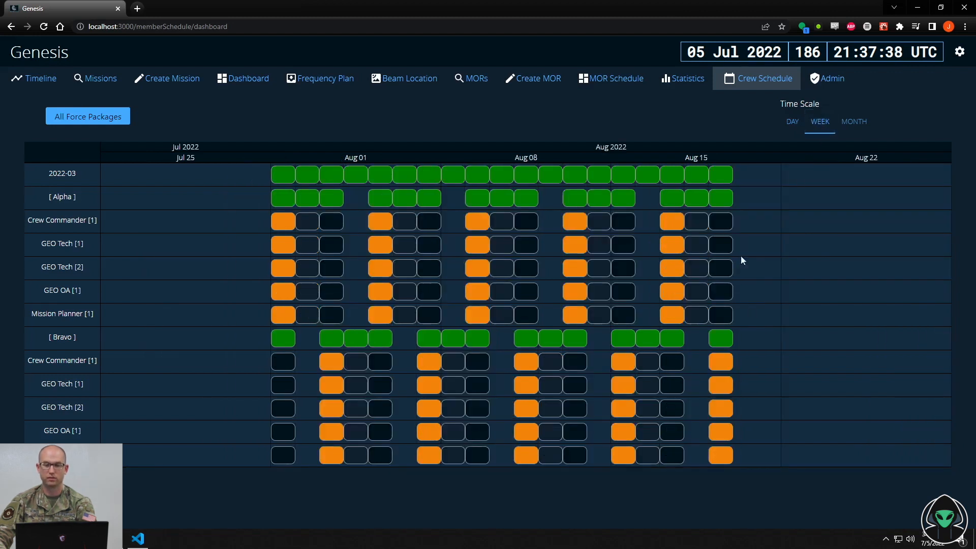
left_click(792, 121)
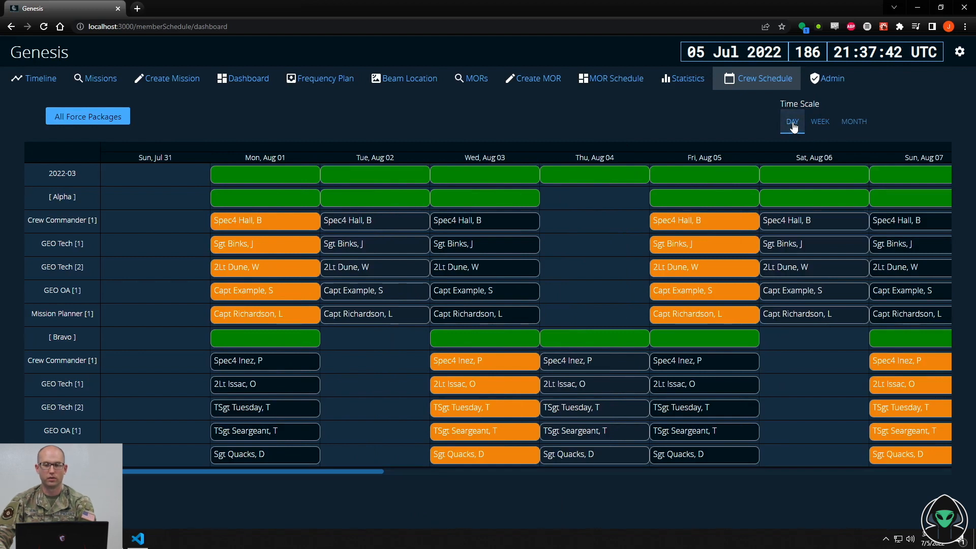
left_click(247, 79)
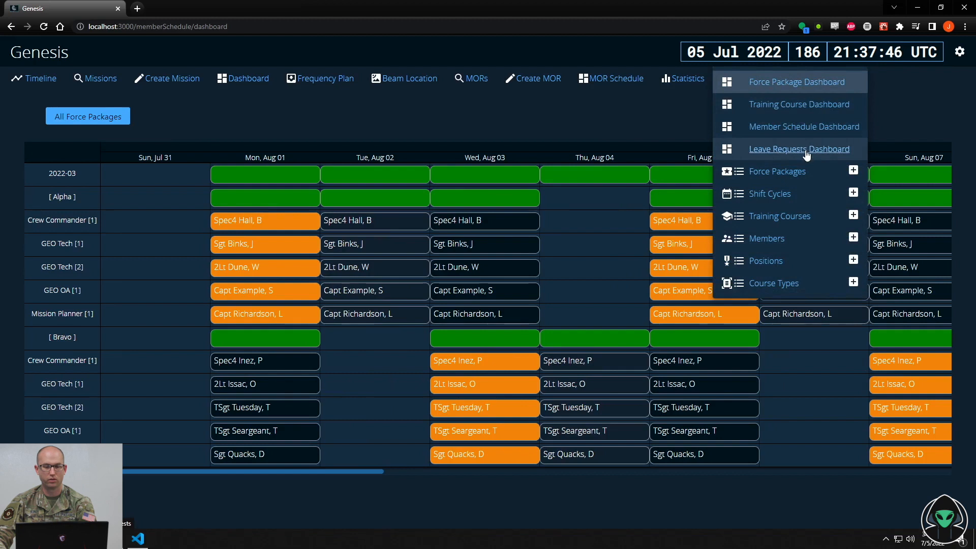
On the Member Schedule Dashboard, create a Leave commitment for Spec4 Hall from May 09 to May 13
left_click(804, 127)
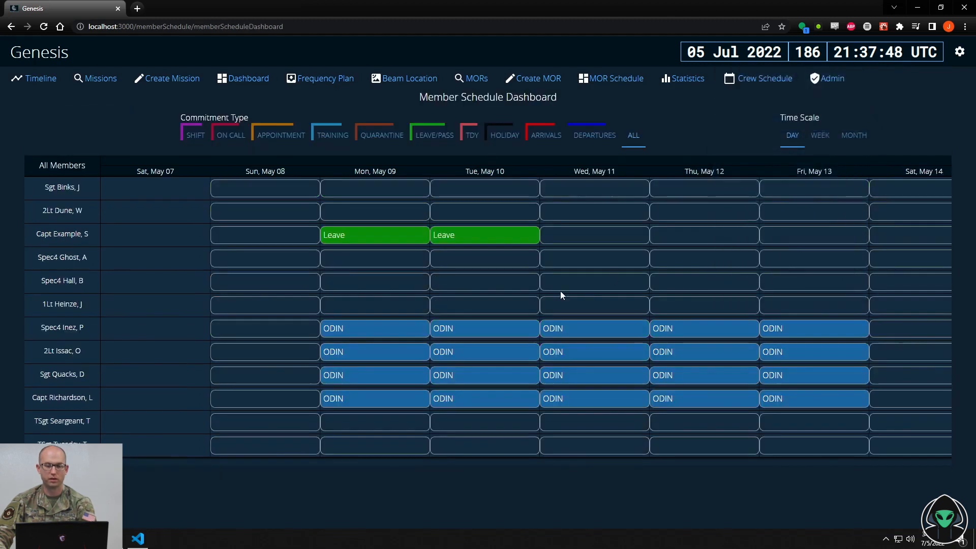
mouse_move(394, 287)
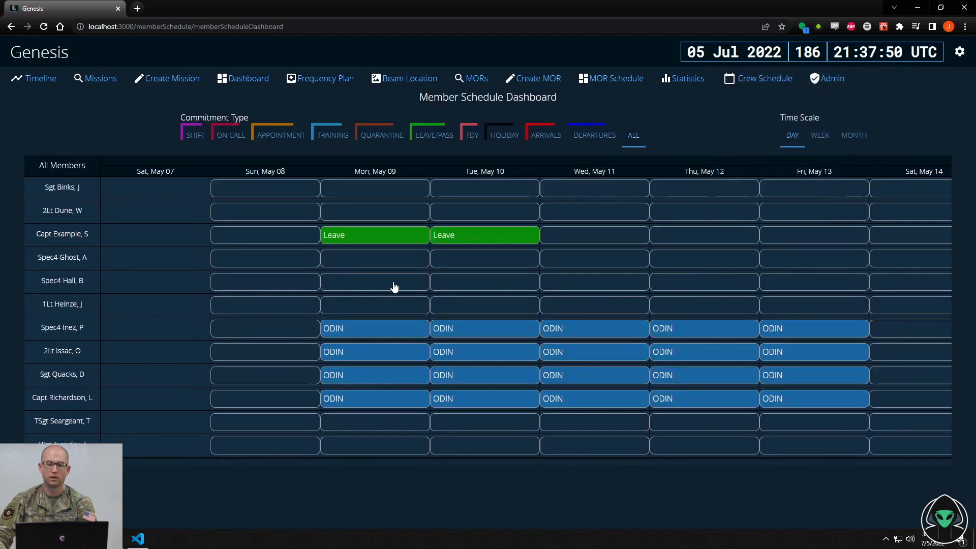
left_click(375, 281)
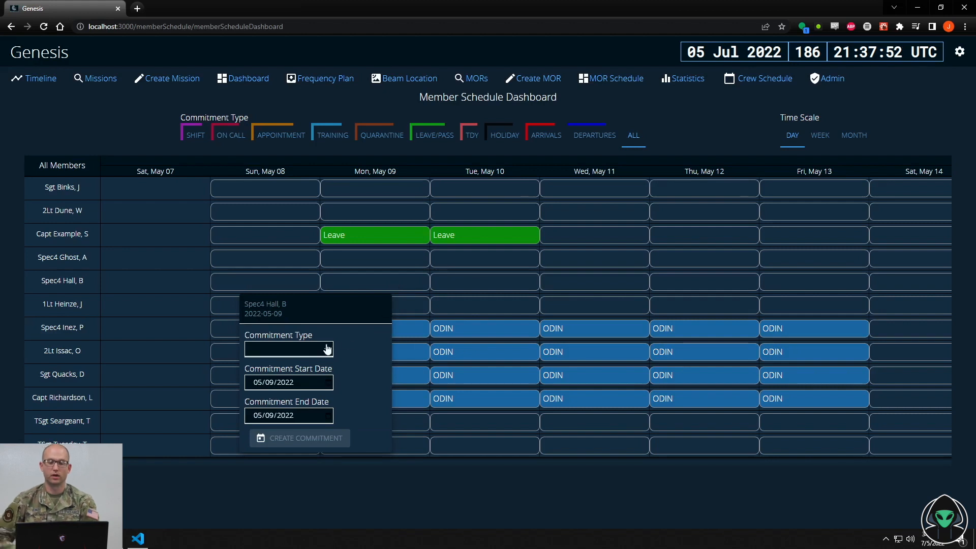
left_click(289, 349)
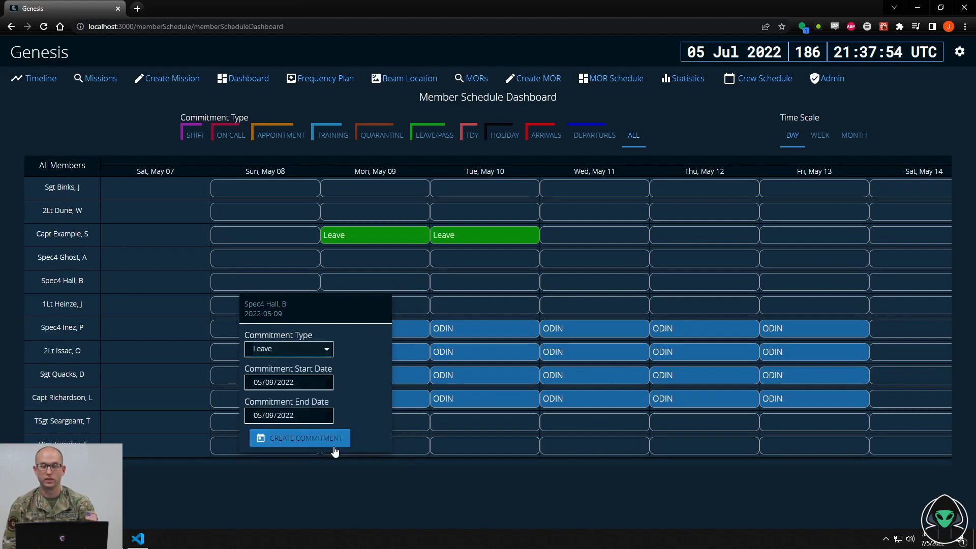
left_click(289, 415)
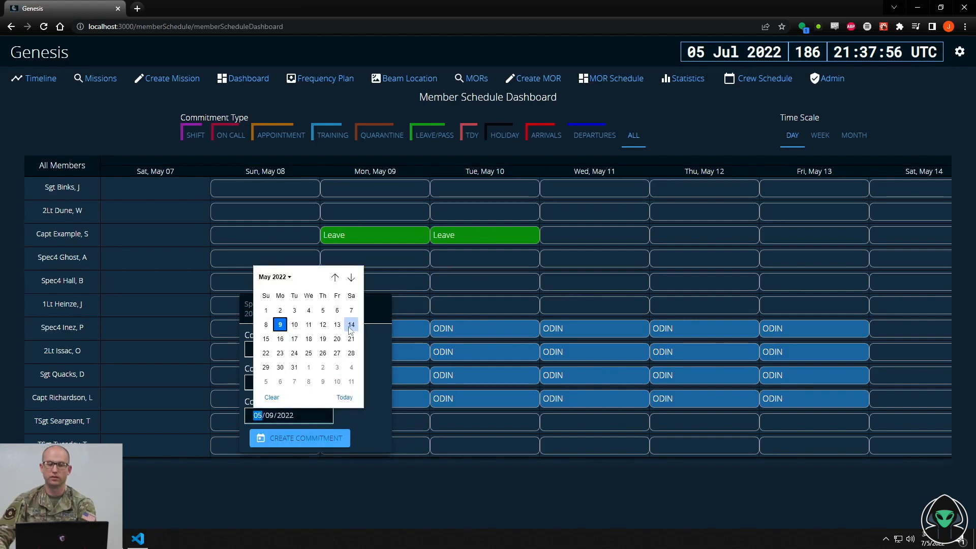
left_click(300, 438)
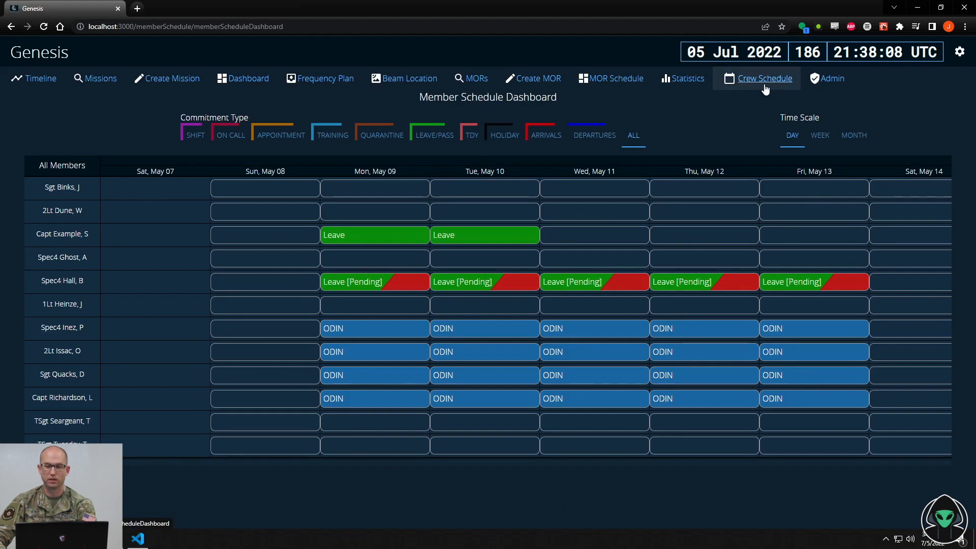
left_click(765, 78)
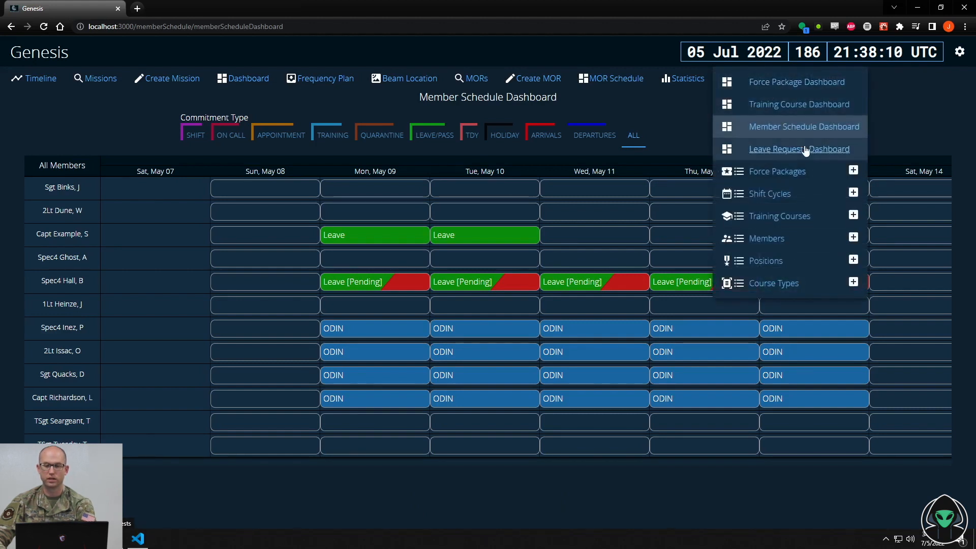
On the Leave Requests Dashboard, give Hall's leave supervisor and scheduler approval, then return to the member schedule
left_click(799, 149)
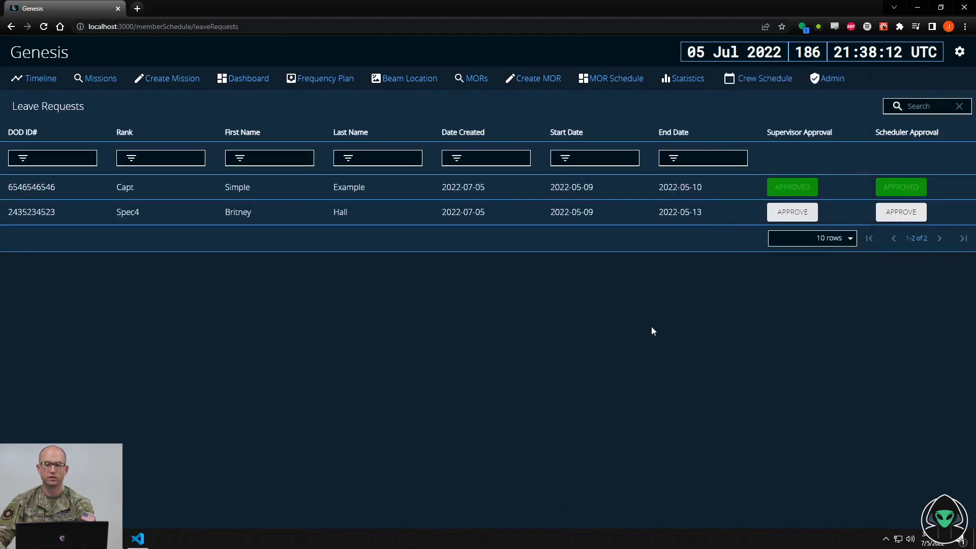
left_click(793, 212)
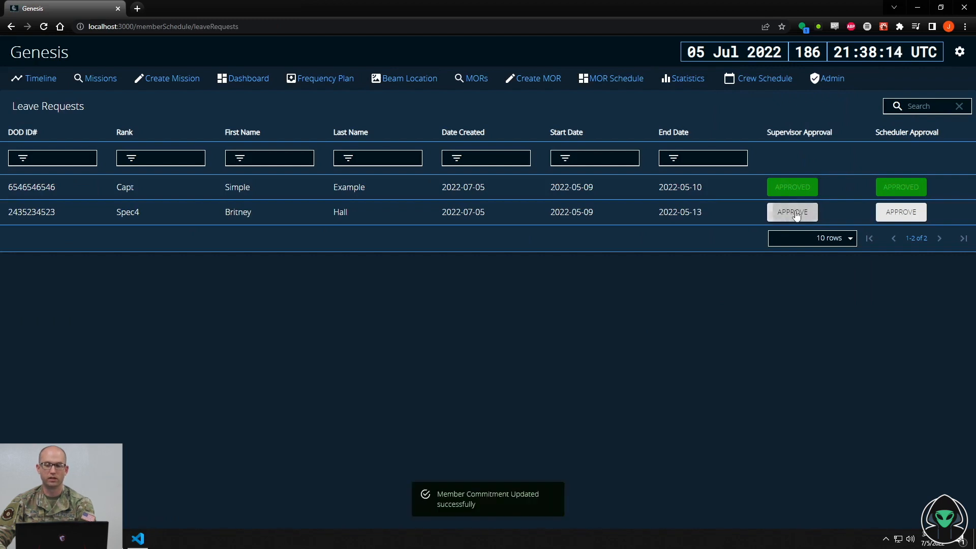
left_click(792, 212)
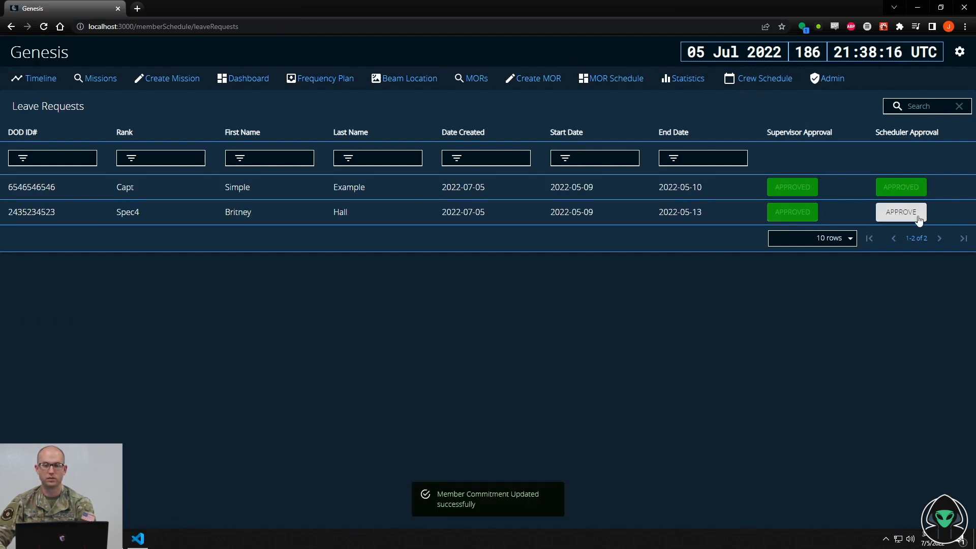
left_click(901, 212)
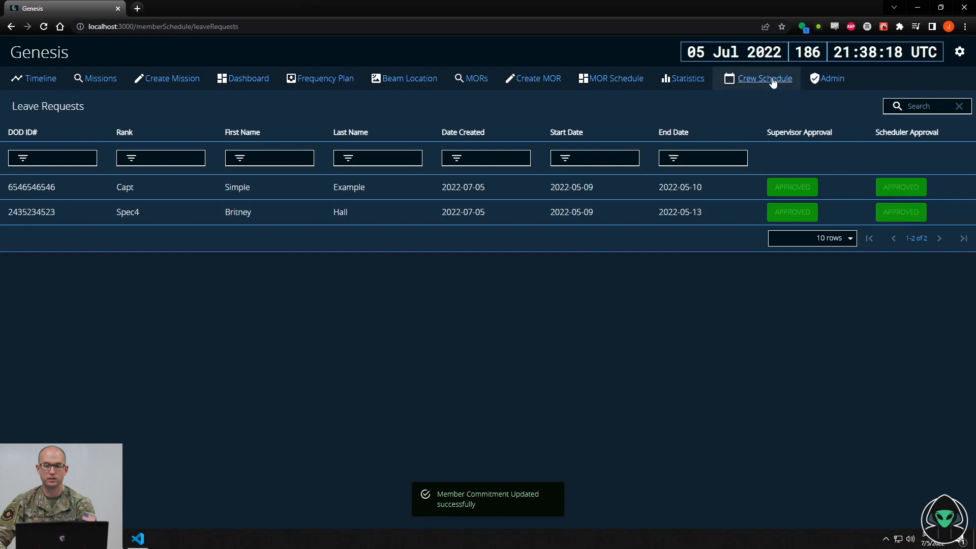
left_click(765, 78)
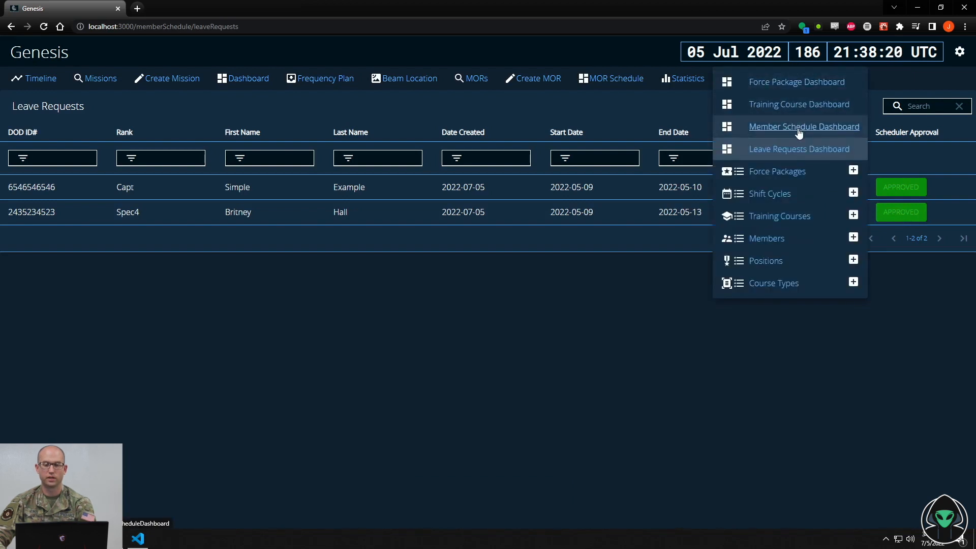
left_click(803, 127)
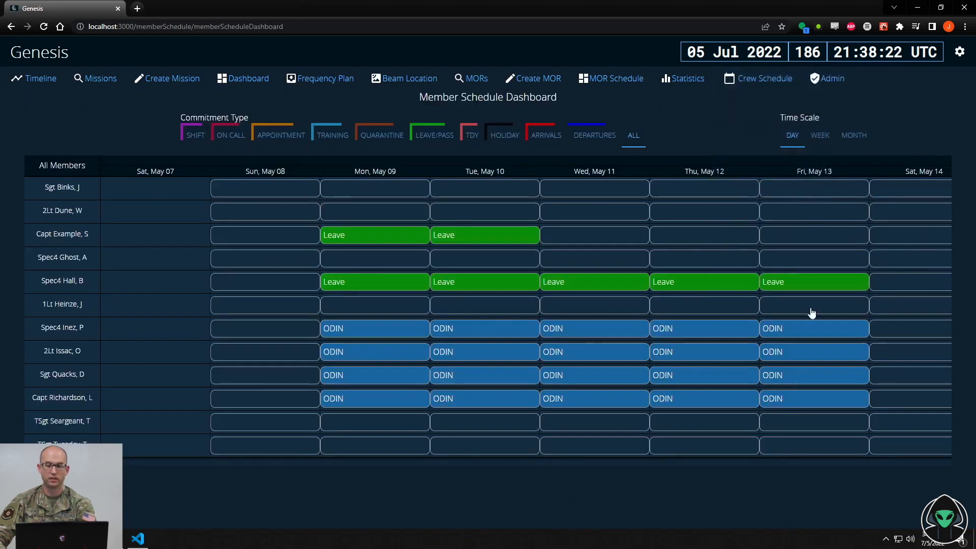
mouse_move(401, 263)
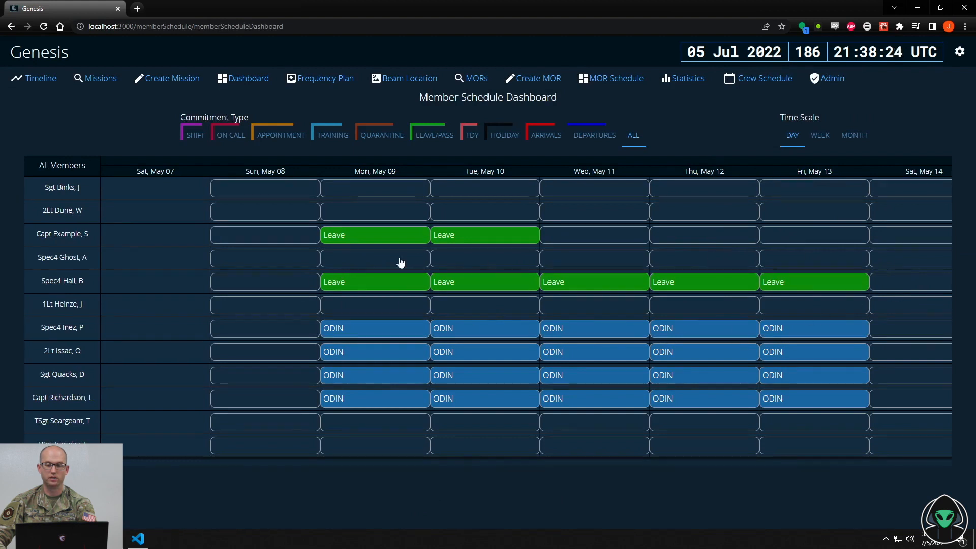
mouse_move(853, 303)
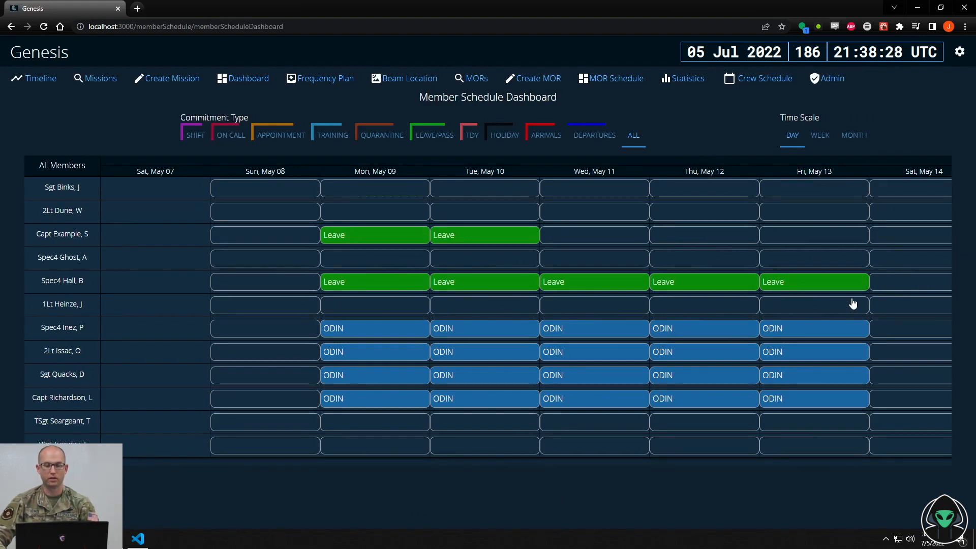
Return to the crew schedule showing package 2022-03's Alpha and Bravo shifts
left_click(764, 78)
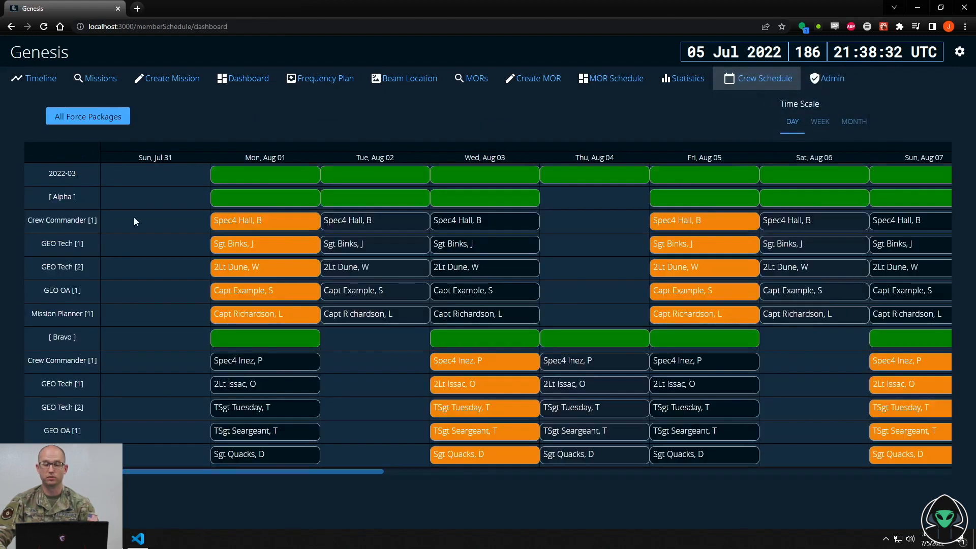
Remove Spec4 Hall from the Aug 01 Alpha crew commander slot and list the available replacements
left_click(265, 220)
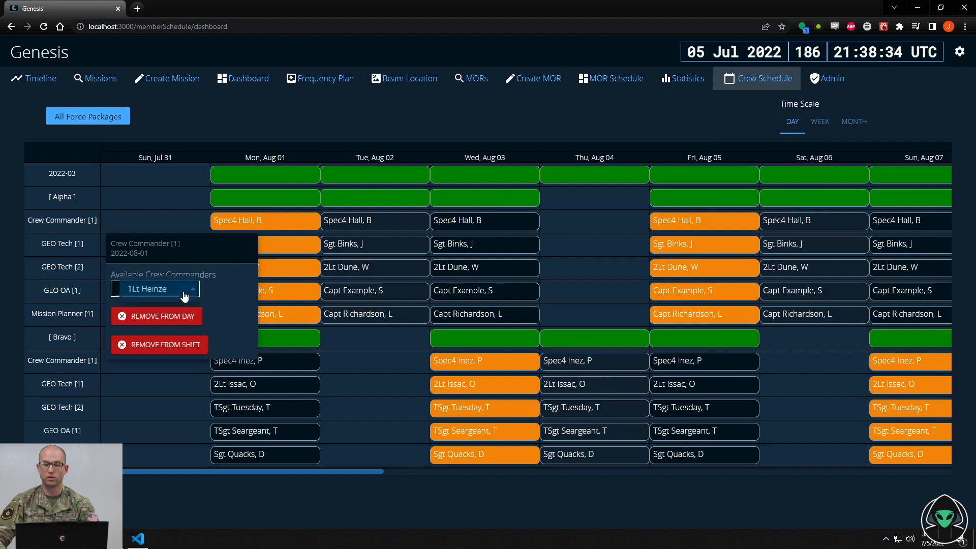
left_click(162, 316)
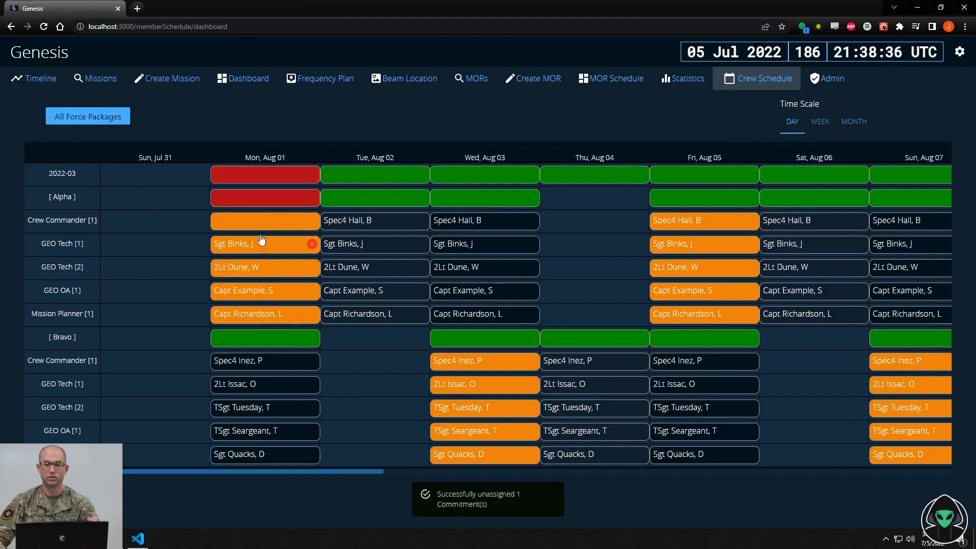
left_click(265, 221)
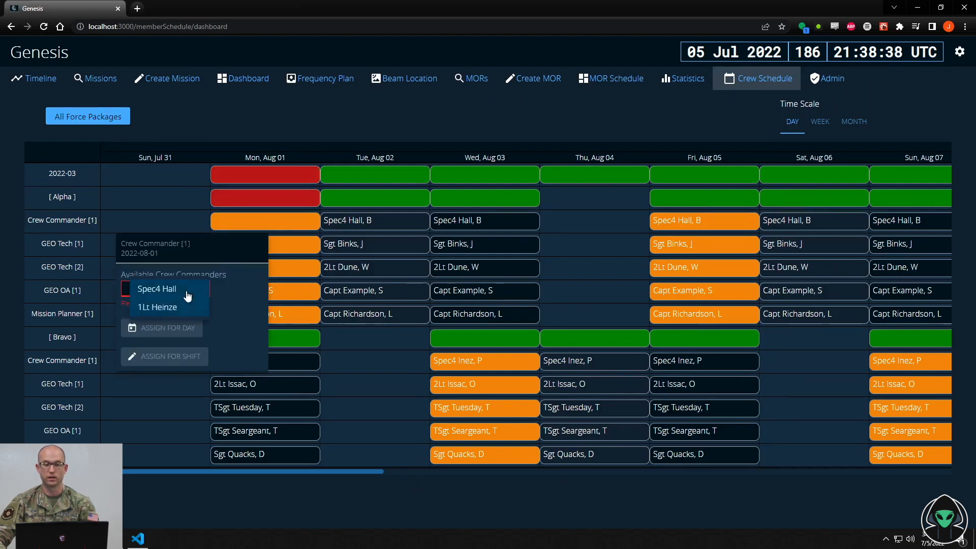